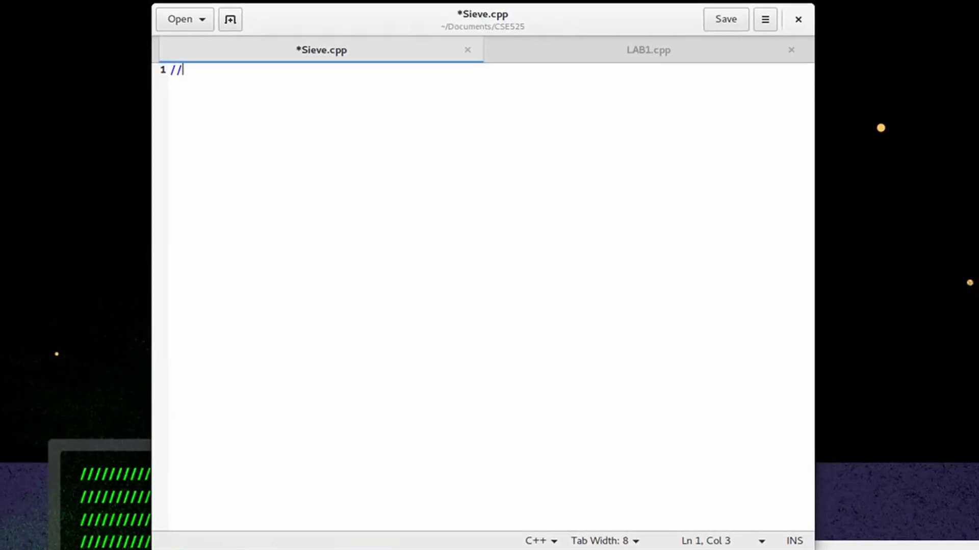
- Write the header comments: the author name Phap Bui and 'Sieve of Eratosthenes Algorithm'
{"action": "type", "text": "Phap Bui"}
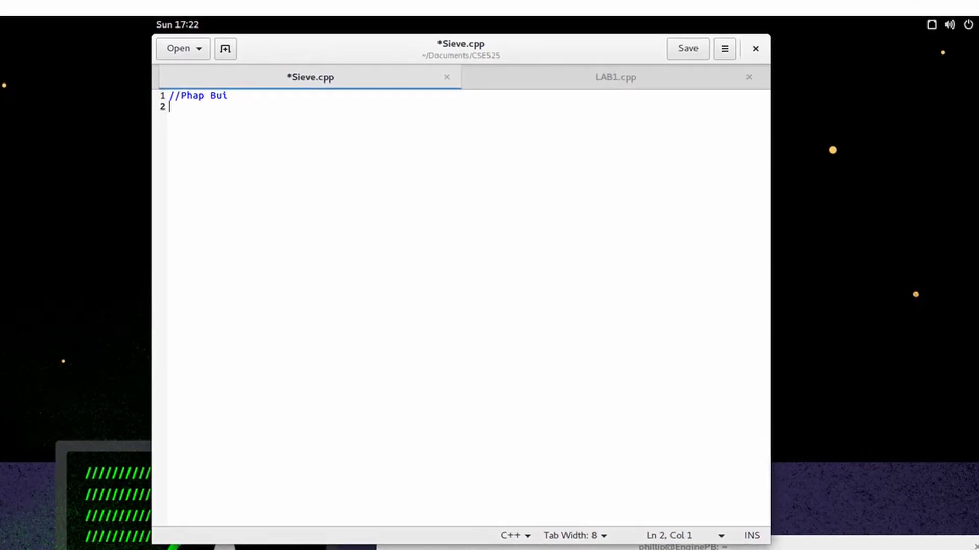
{"action": "type", "text": "//Sieve of"}
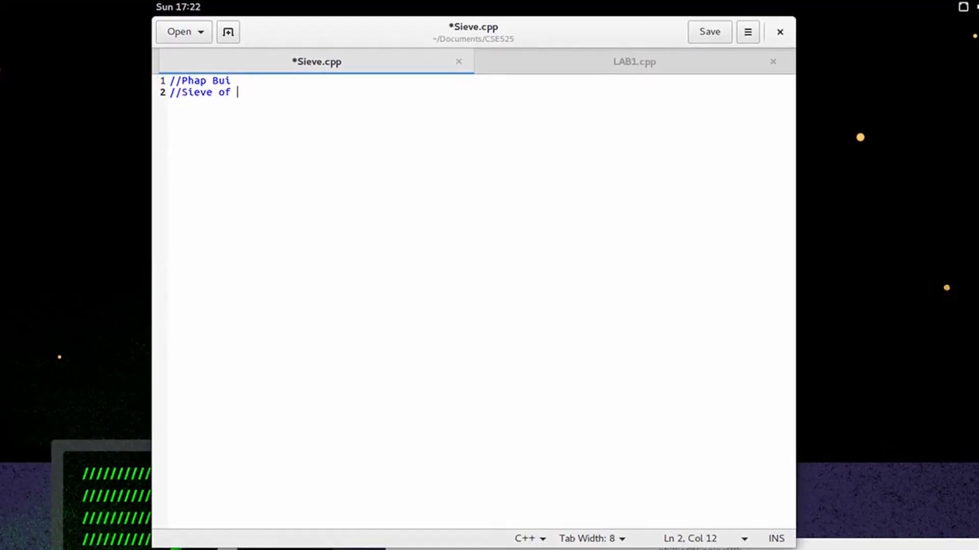
{"action": "type", "text": "Eratosteh"}
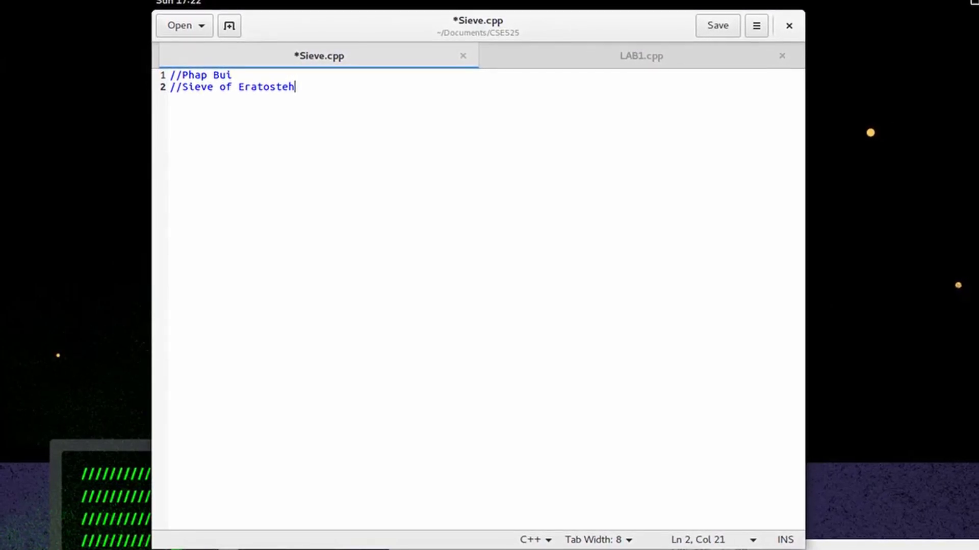
{"action": "type", "text": "enes Algorithm"}
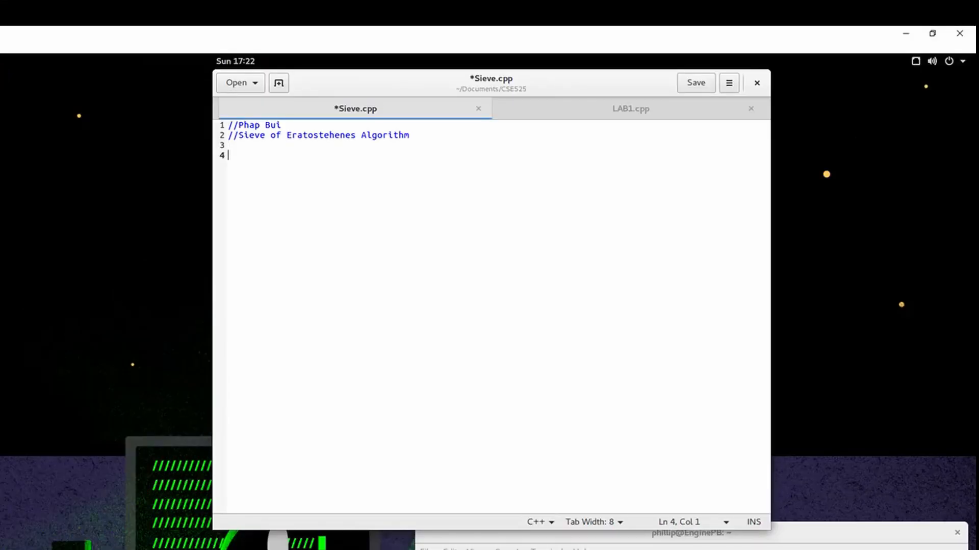
- Add #include <iostream> and using namespace std;, removing a premature 'int' on line 6
{"action": "type", "text": "#"}
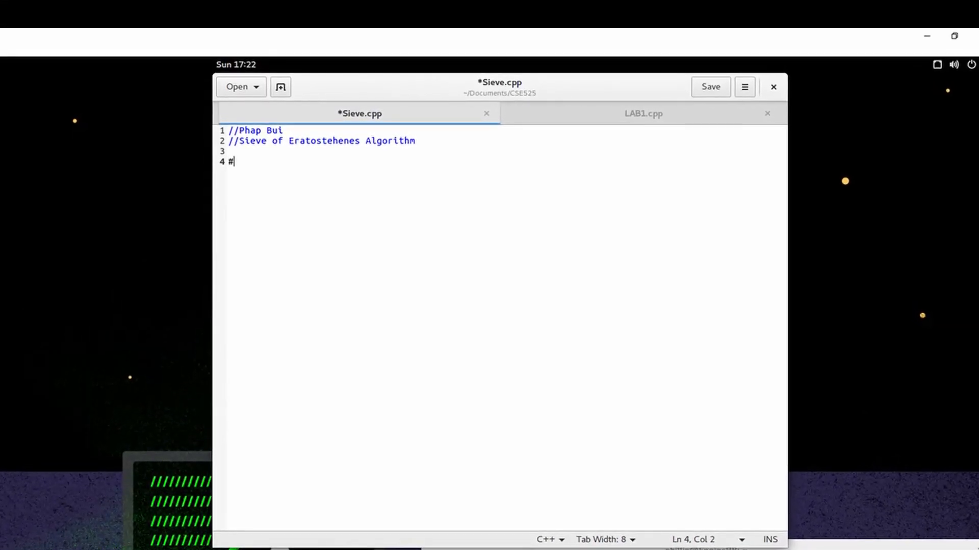
{"action": "type", "text": "include <>"}
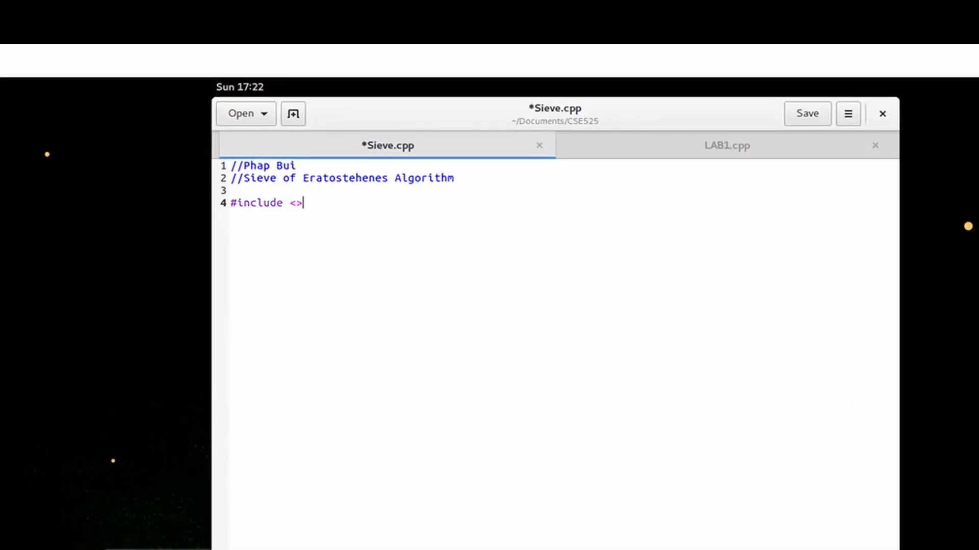
{"action": "type", "text": "iostream"}
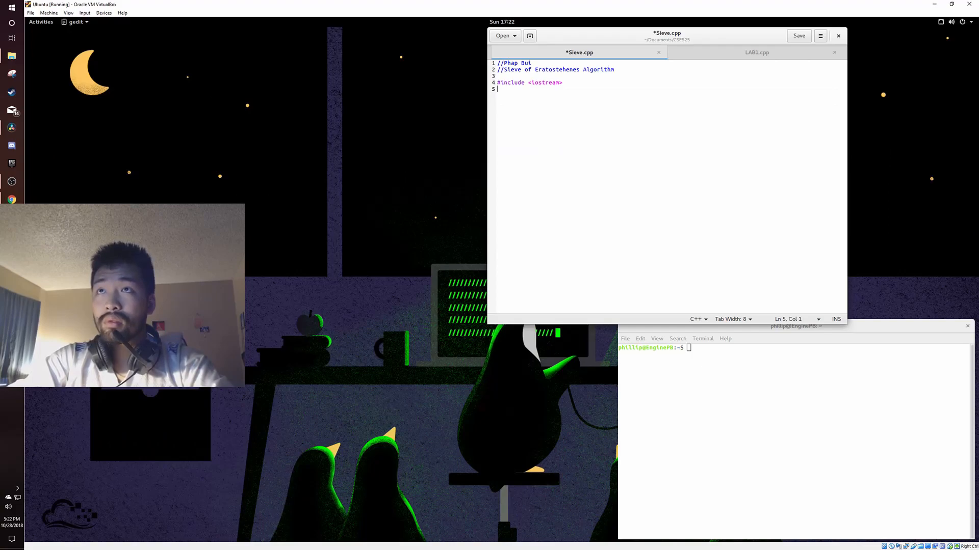
{"action": "type", "text": "using namespa"}
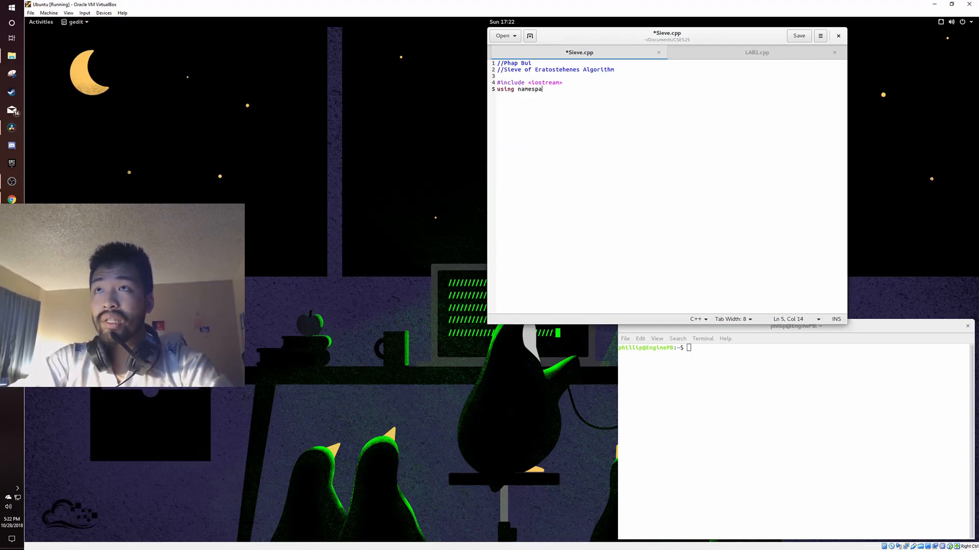
{"action": "type", "text": "ce std;"}
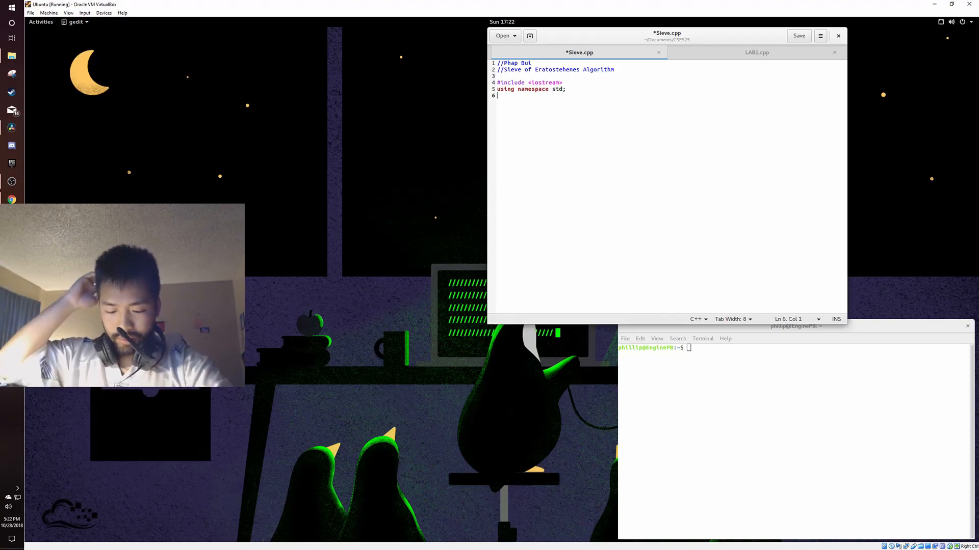
{"action": "type", "text": "int"}
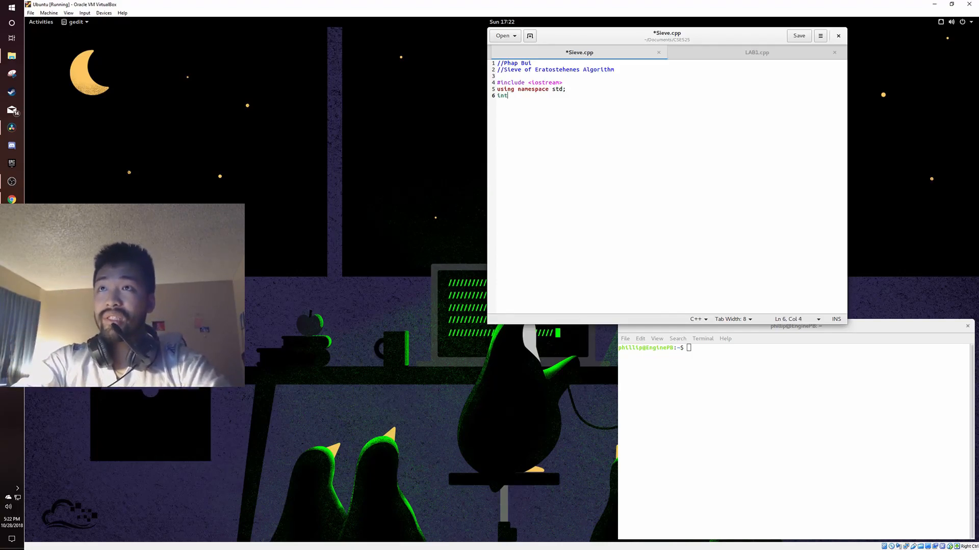
{"action": "key", "text": "BackSpace"}
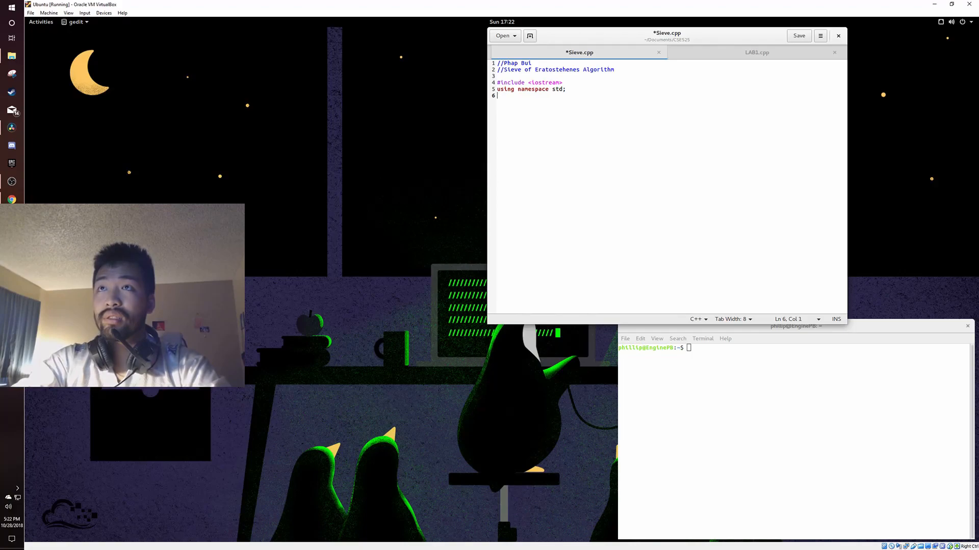
- Begin int main() { with int n=0; and a cout prompt asking for a number
{"action": "type", "text": "int main("}
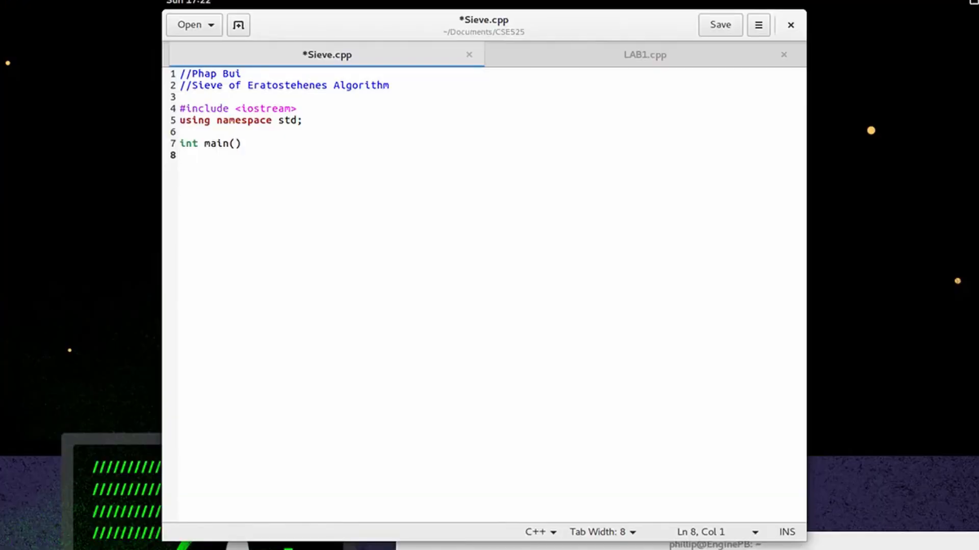
{"action": "type", "text": "{"}
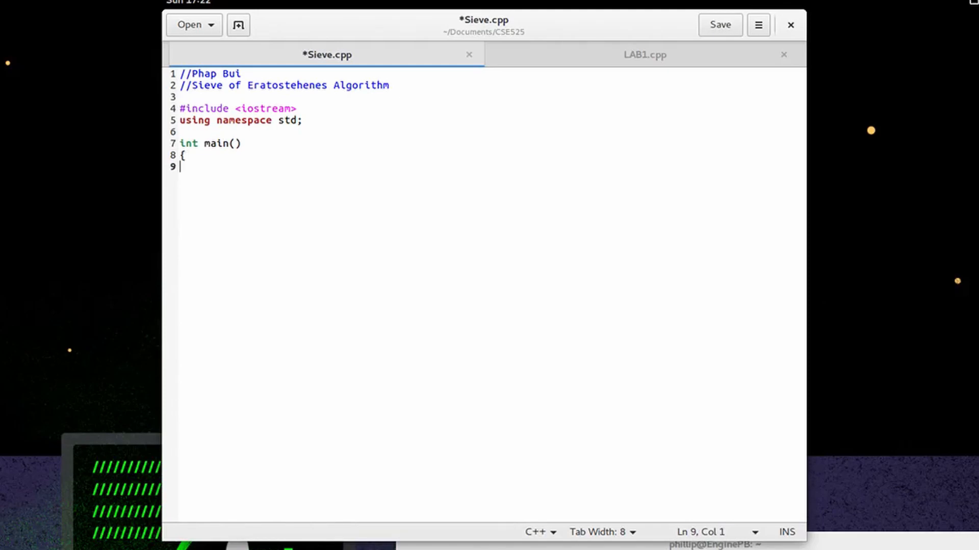
{"action": "type", "text": "int n=0;"}
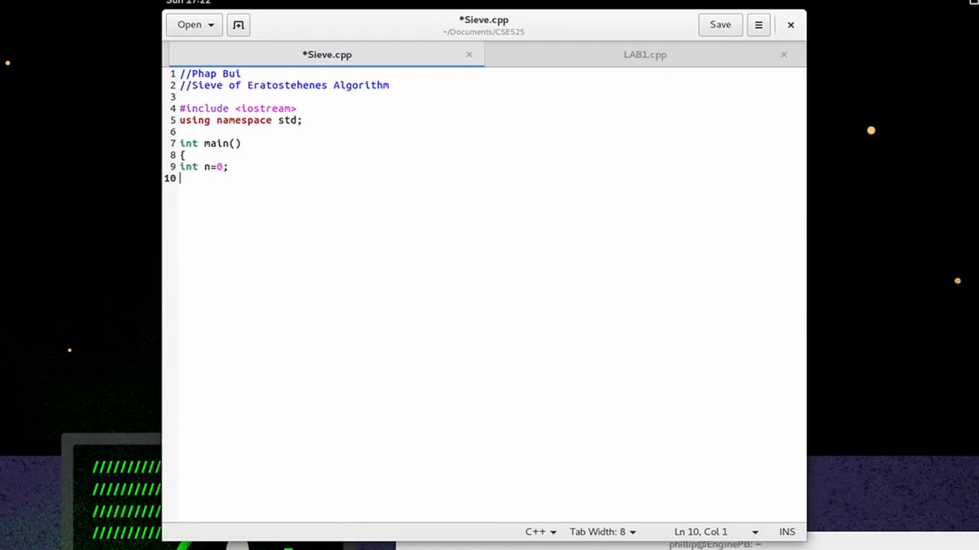
{"action": "type", "text": "cout <"}
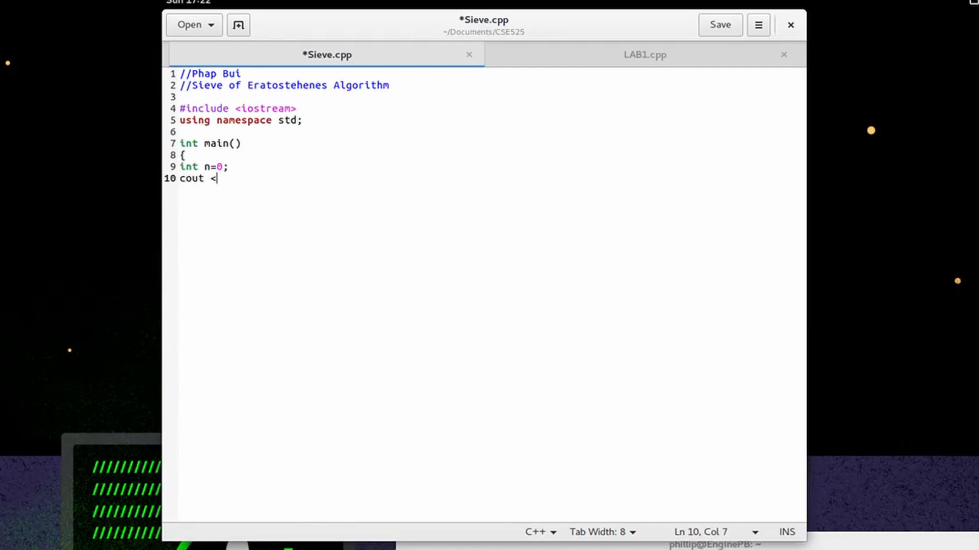
{"action": "type", "text": "\"Dragon ask you to enter a number so that we can find all the prime numbers up to it:"}
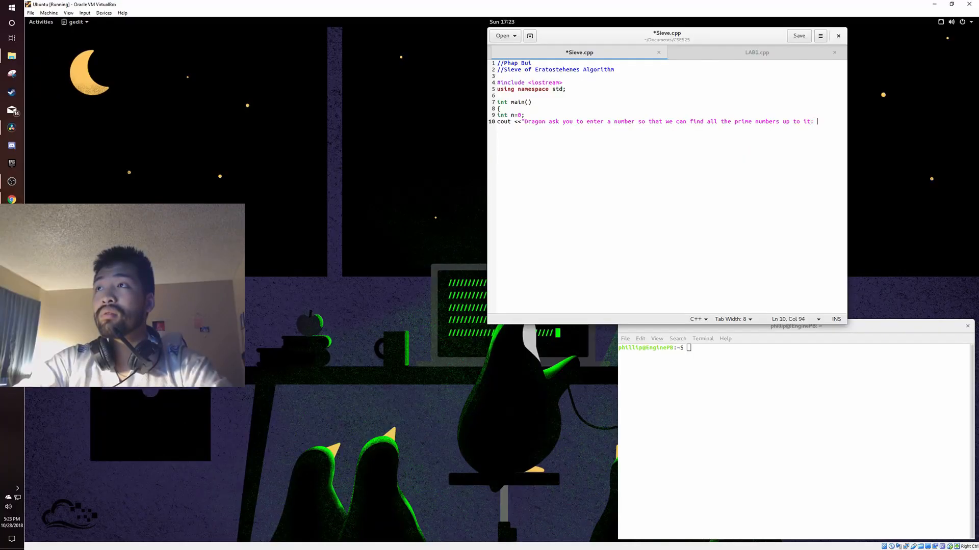
{"action": "type", "text": "\";"}
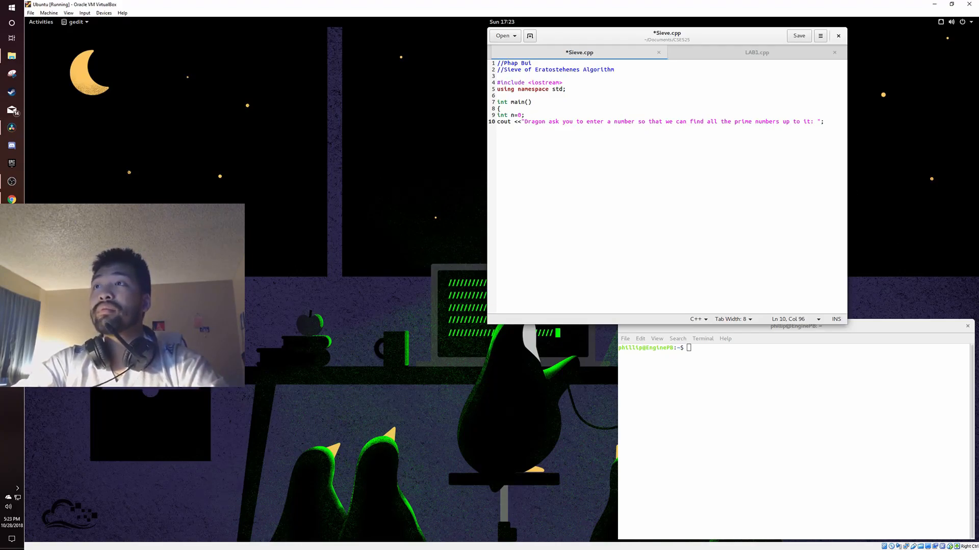
- Read the input with cin>>n; and declare int arr[n];
{"action": "type", "text": "cin"}
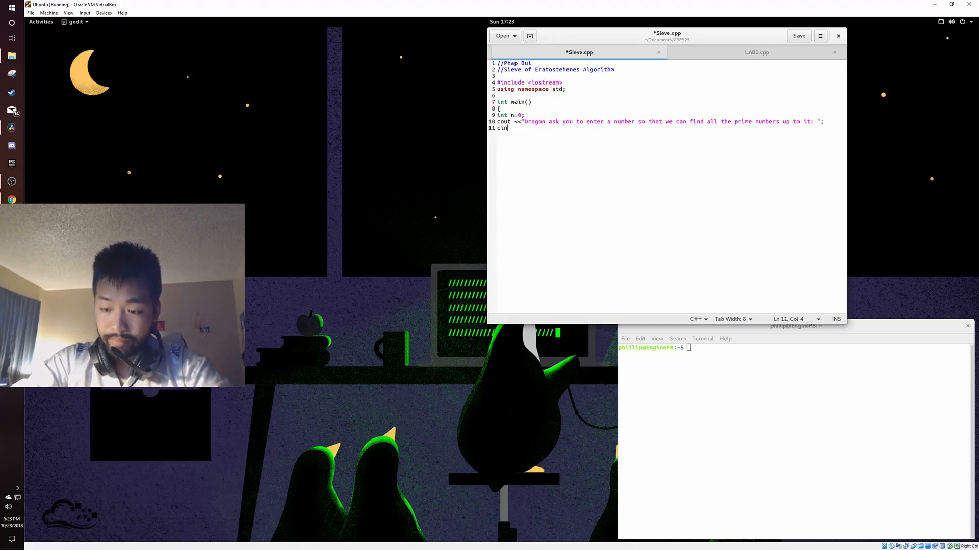
{"action": "type", "text": ">>n;"}
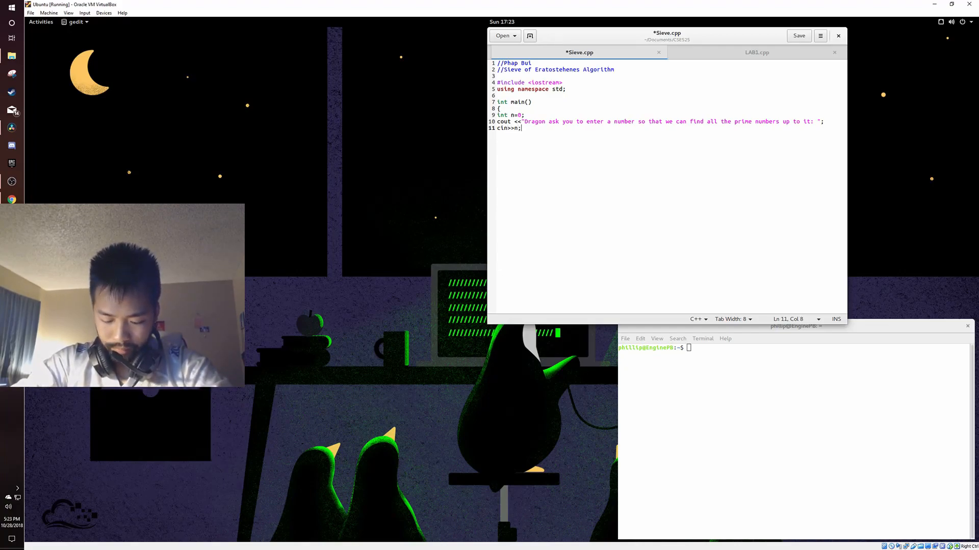
{"action": "type", "text": "int ar"}
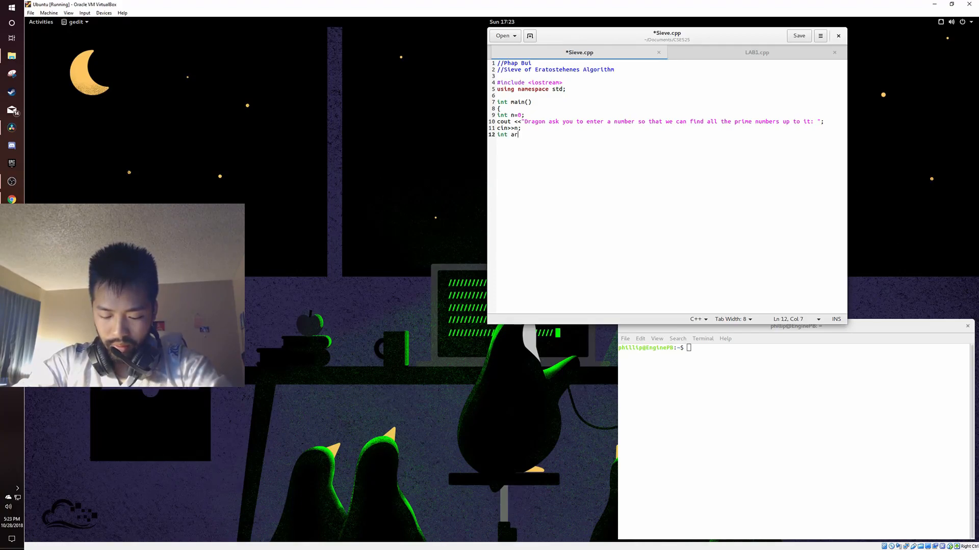
{"action": "type", "text": "r[n"}
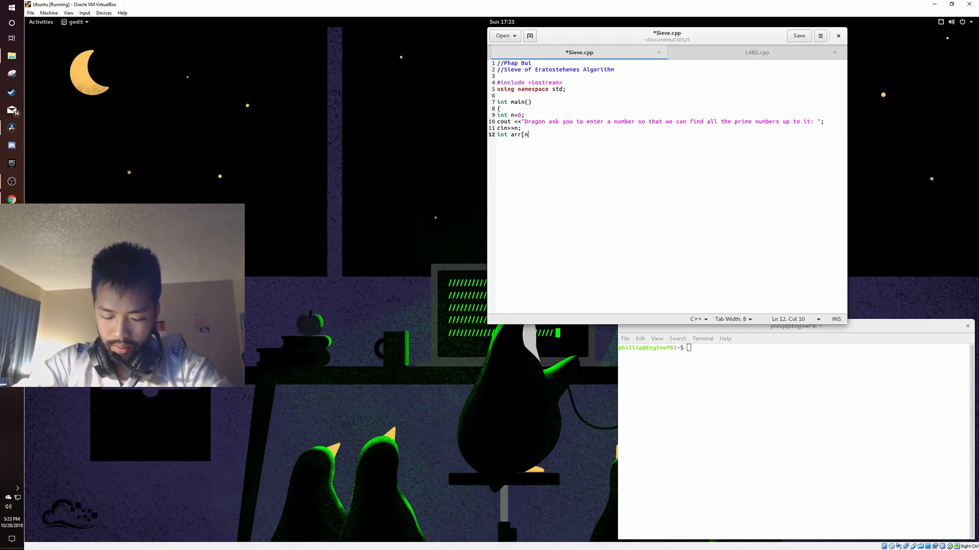
{"action": "type", "text": "];"}
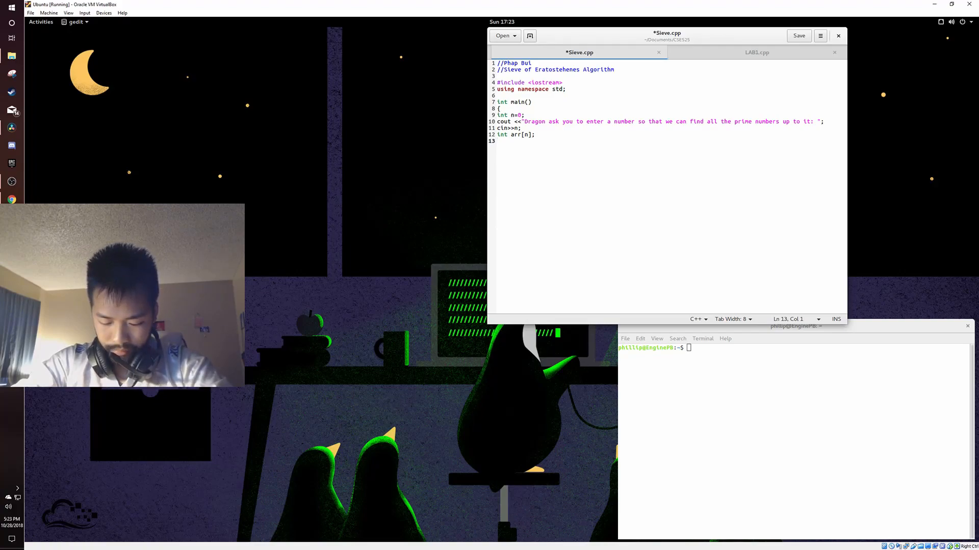
- Write the loop header for (int i=0;i<n;i++) {
{"action": "type", "text": "for (i"}
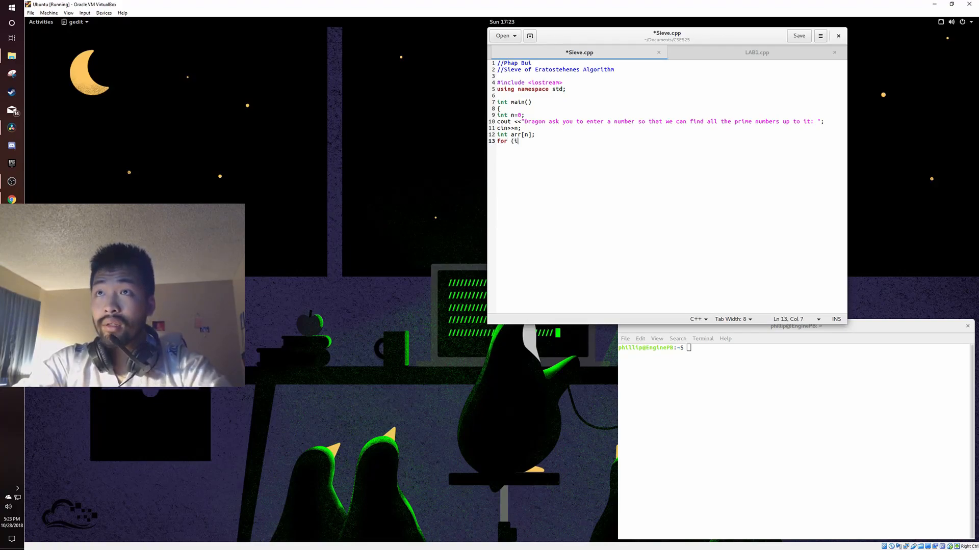
{"action": "type", "text": "nt"}
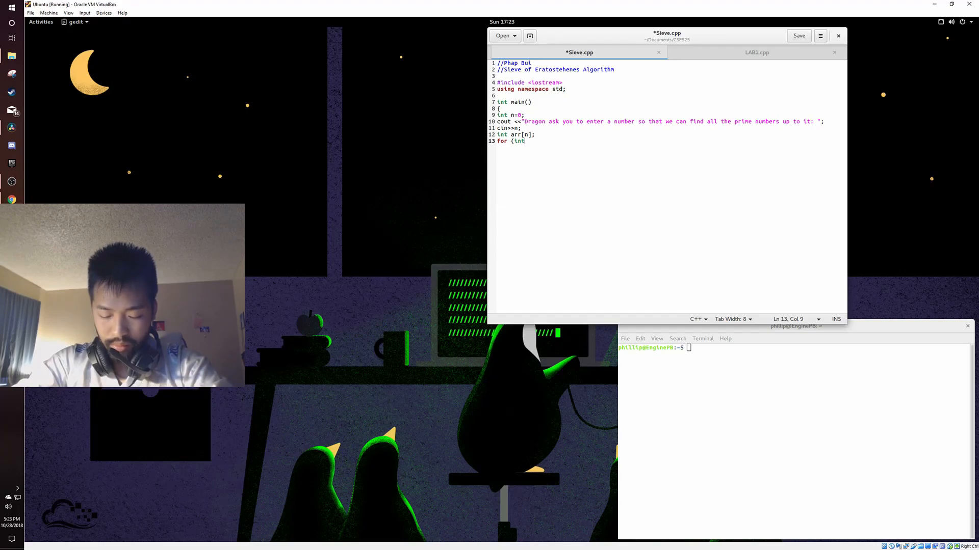
{"action": "type", "text": "i=0;"}
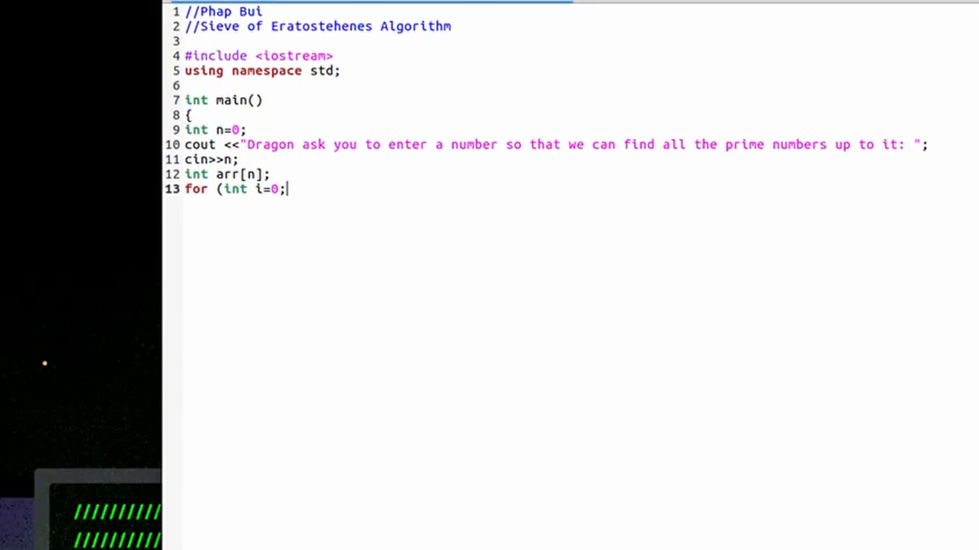
{"action": "type", "text": "i"}
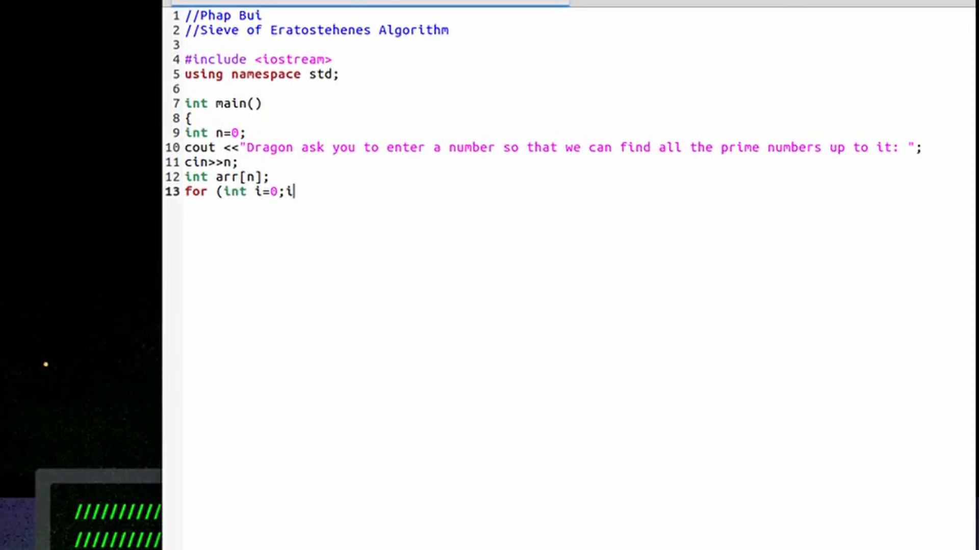
{"action": "type", "text": "<n"}
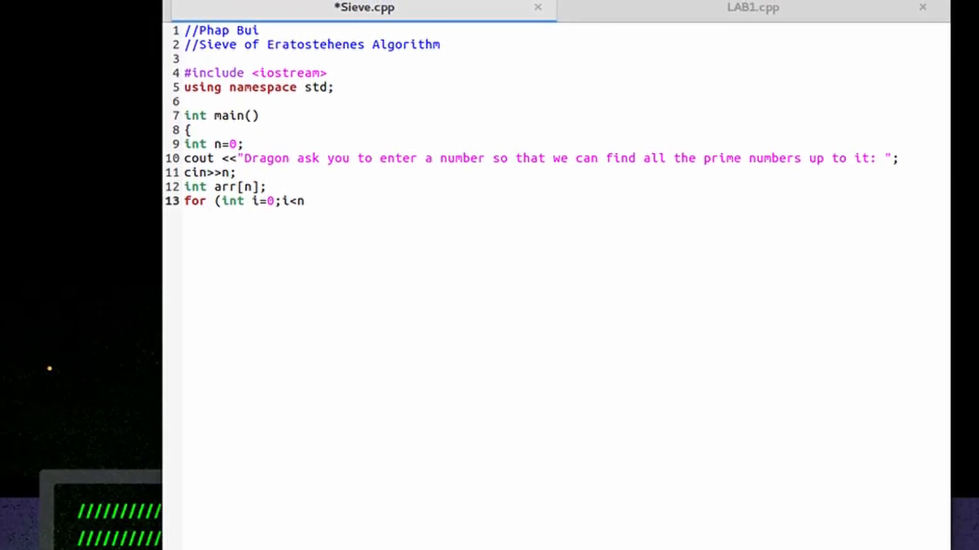
{"action": "type", "text": ";i++)"}
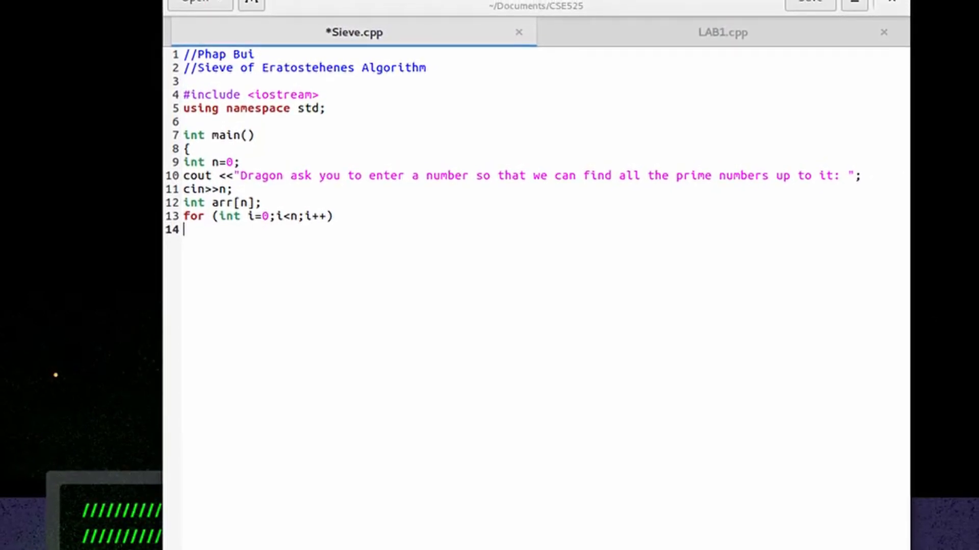
{"action": "type", "text": "{"}
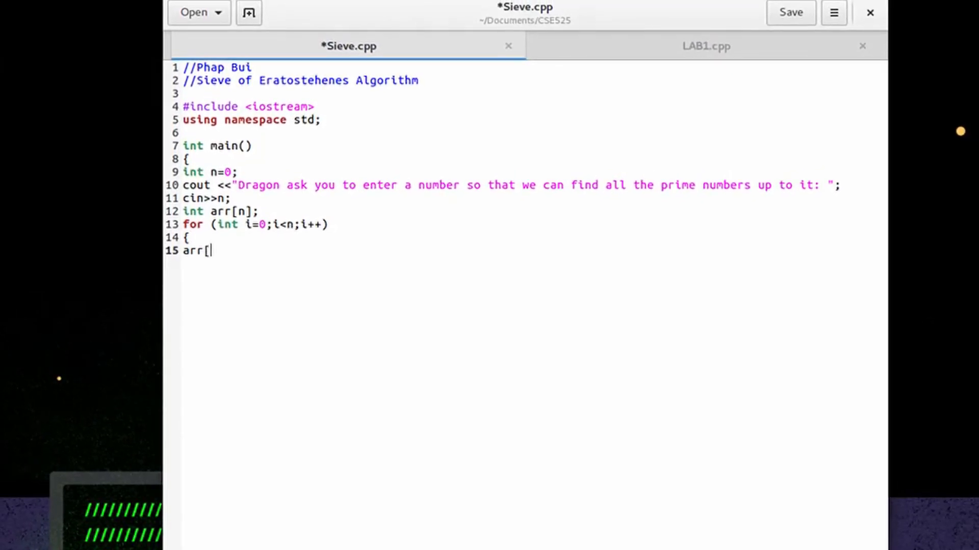
- Set arr[i]=0; with the comment about initializing all array elements to 0
{"action": "type", "text": "i]="}
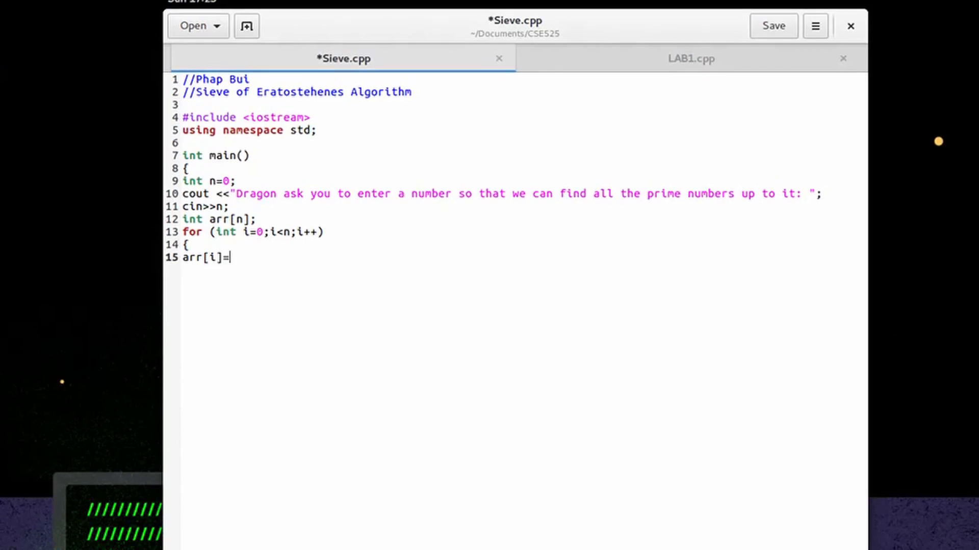
{"action": "type", "text": "0;"}
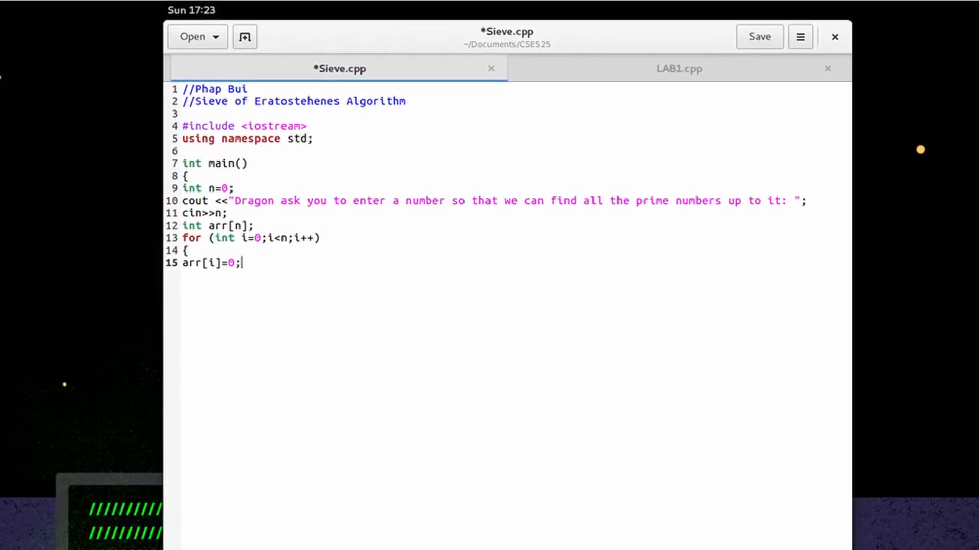
{"action": "type", "text": "//in"}
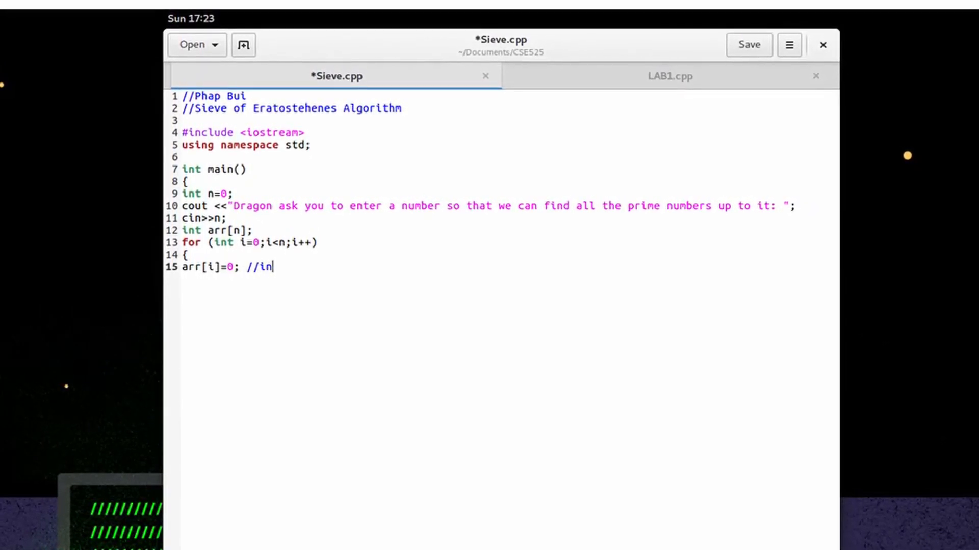
{"action": "type", "text": "tiz"}
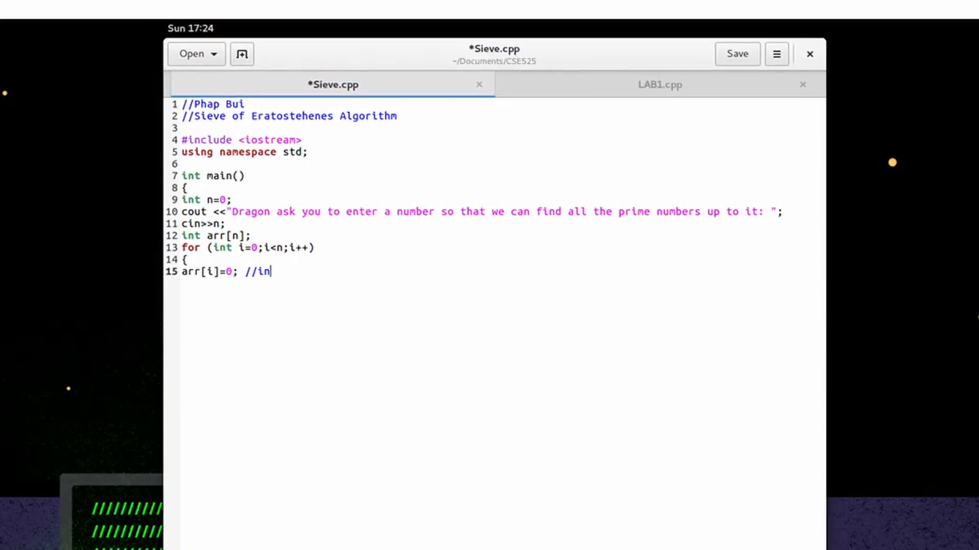
{"action": "type", "text": "tializing all the array"}
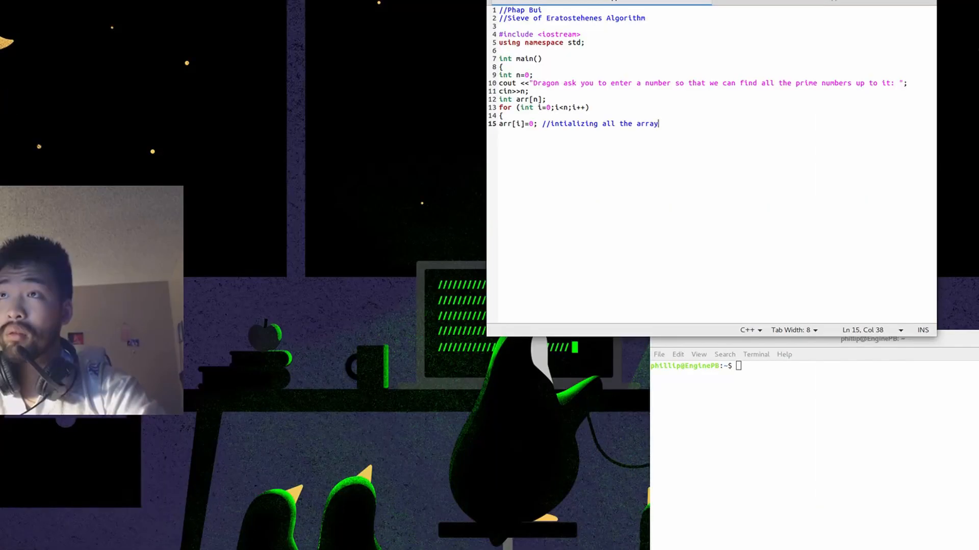
{"action": "type", "text": "elements to 0"}
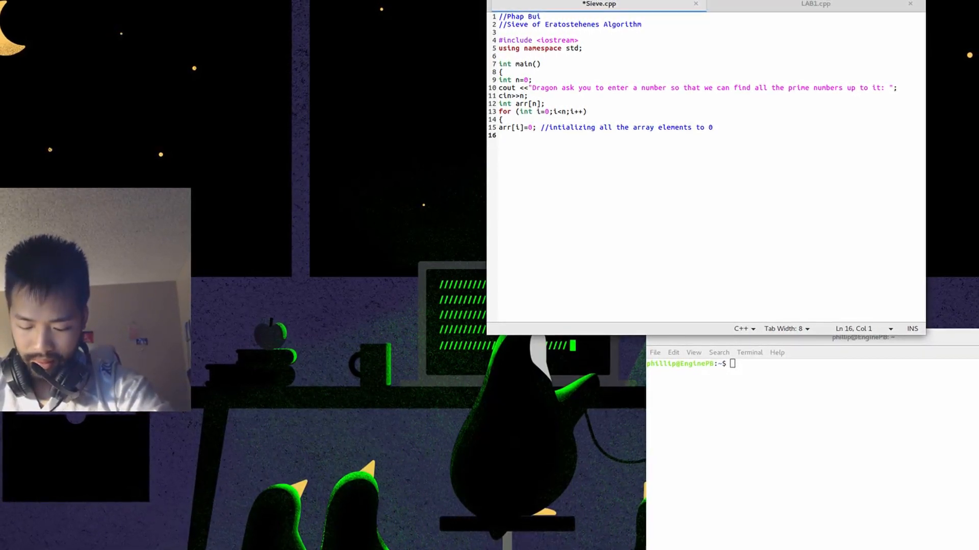
- Close the first loop and begin the outer loop for (int i=2;i<n;i++) {
{"action": "type", "text": "}"}
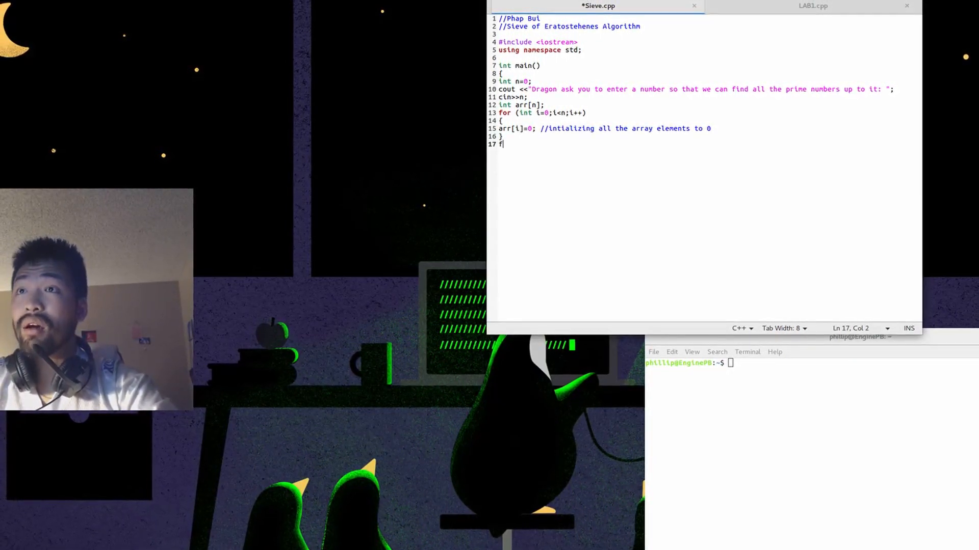
{"action": "type", "text": "or ("}
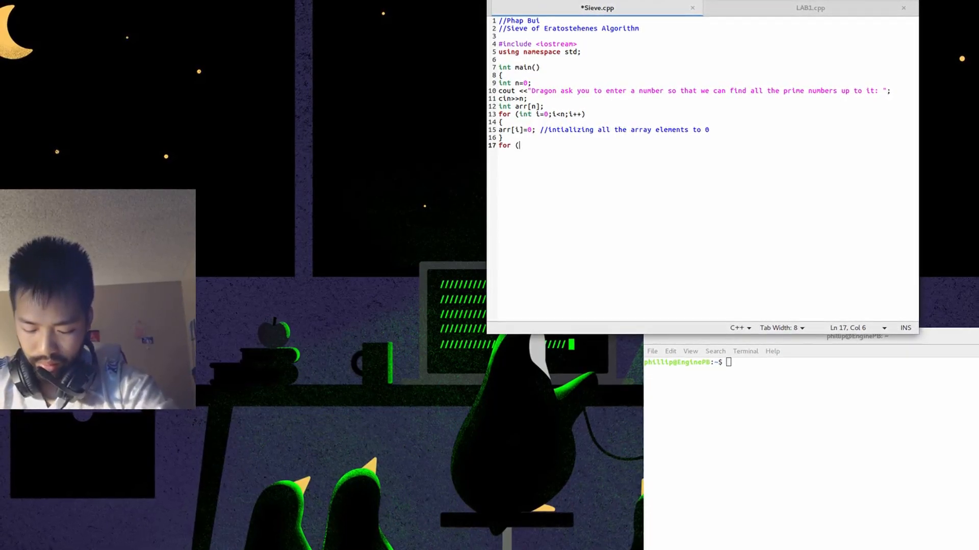
{"action": "type", "text": "int i=2"}
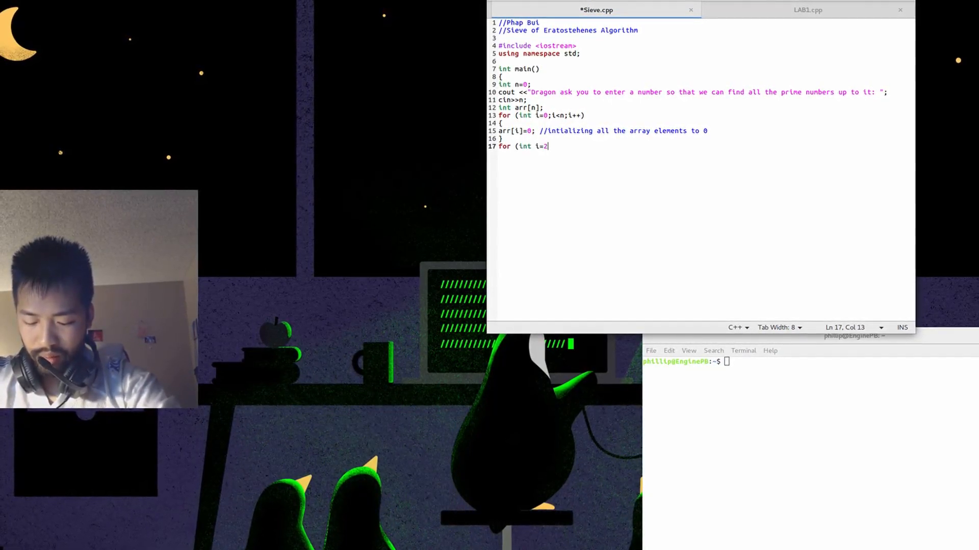
{"action": "type", "text": ";i"}
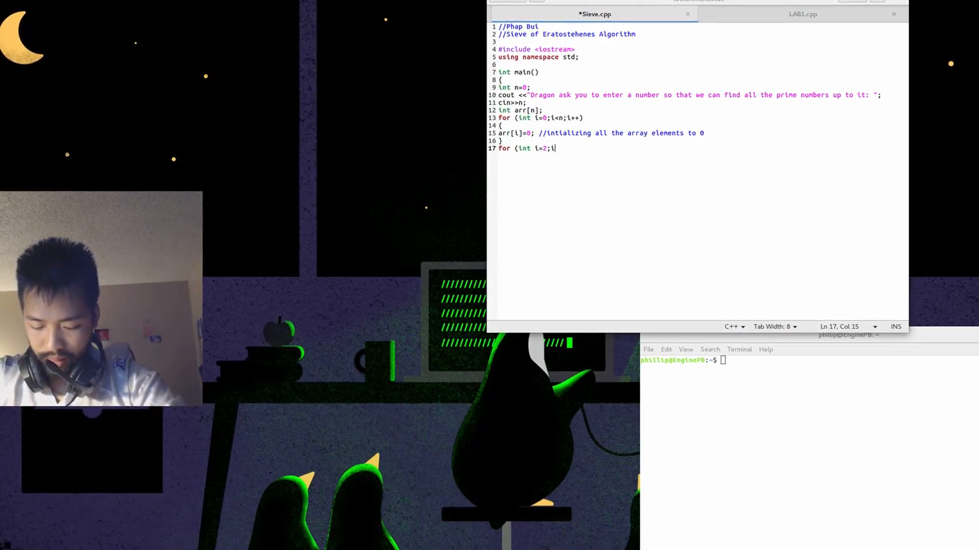
{"action": "type", "text": "<n;"}
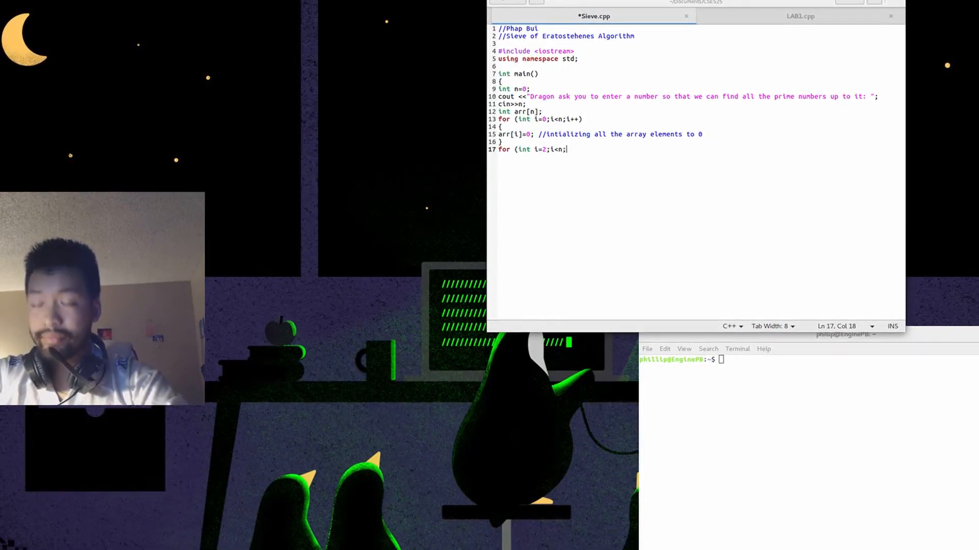
{"action": "type", "text": "i++)"}
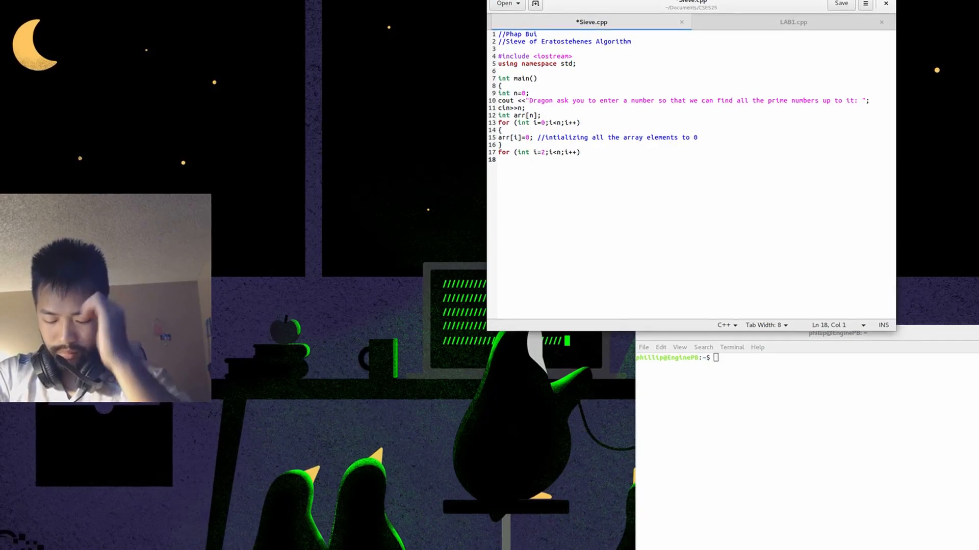
{"action": "type", "text": "{"}
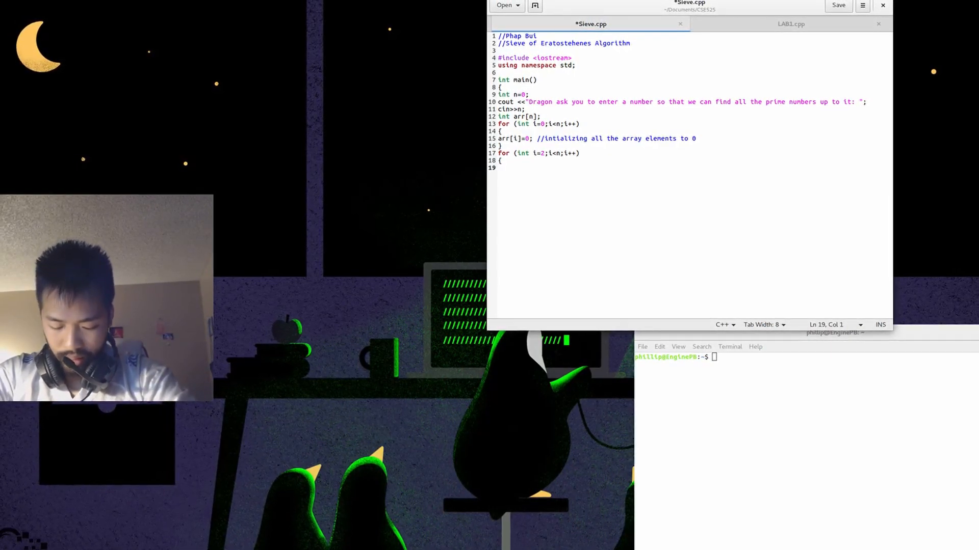
- Write the inner loop for (int j=i*i;j<n;j=i+j)
{"action": "type", "text": "for (int"}
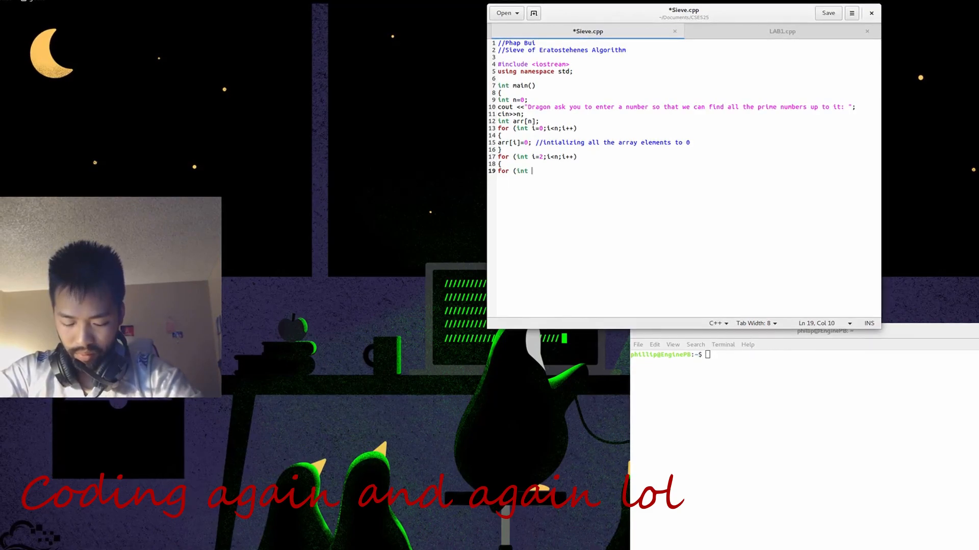
{"action": "type", "text": "j"}
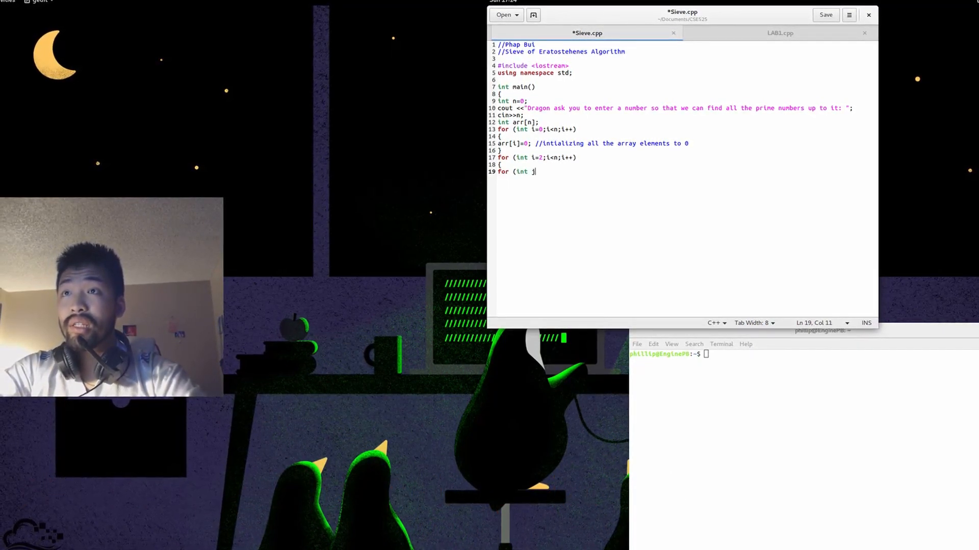
{"action": "type", "text": "=i"}
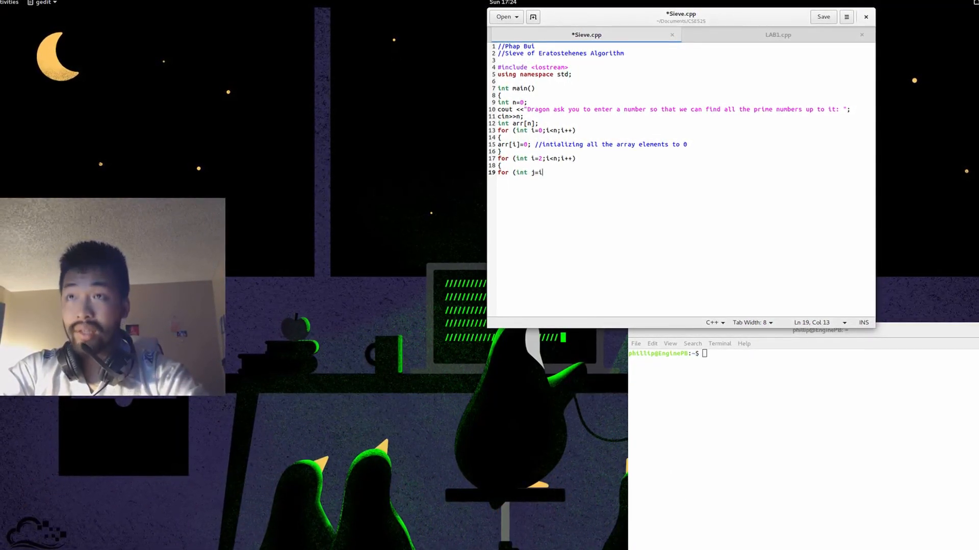
{"action": "type", "text": "*I"}
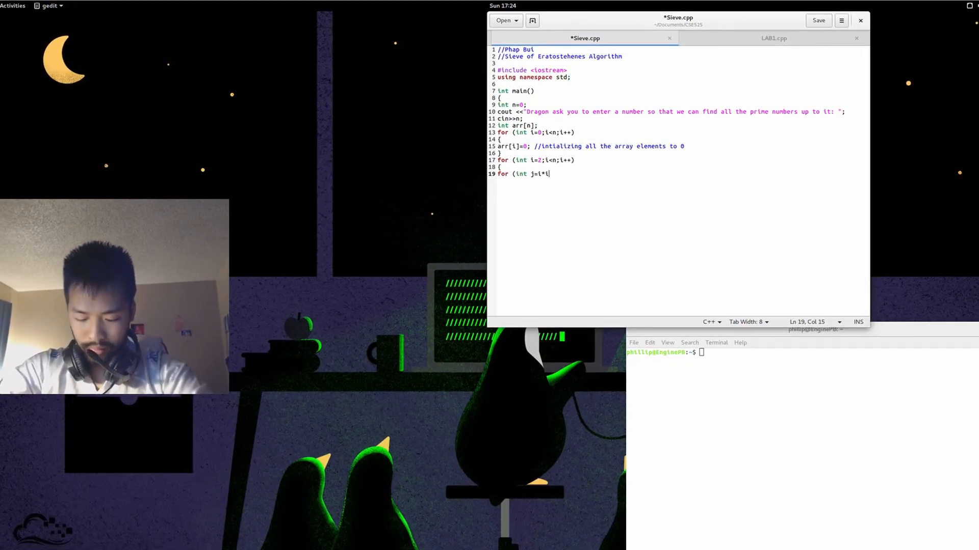
{"action": "type", "text": ";"}
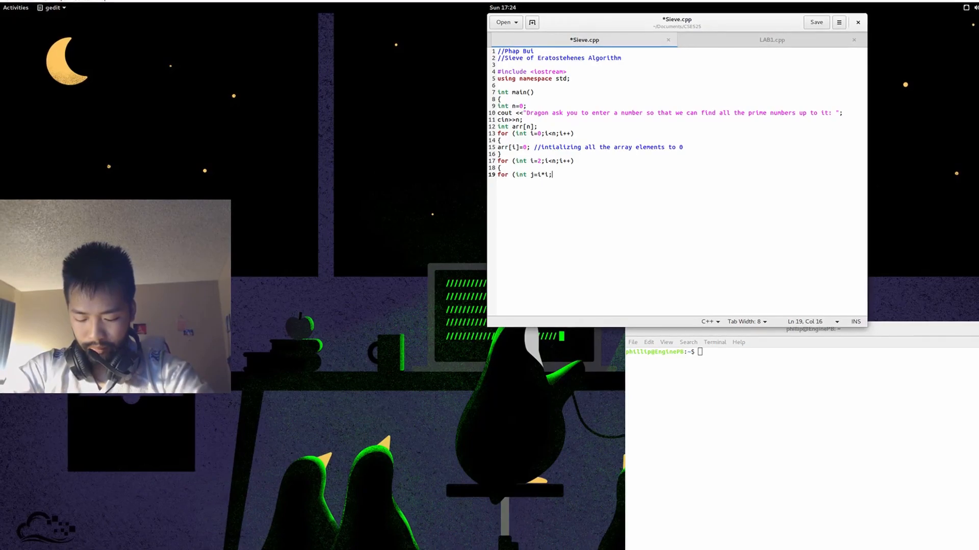
{"action": "type", "text": "j<"}
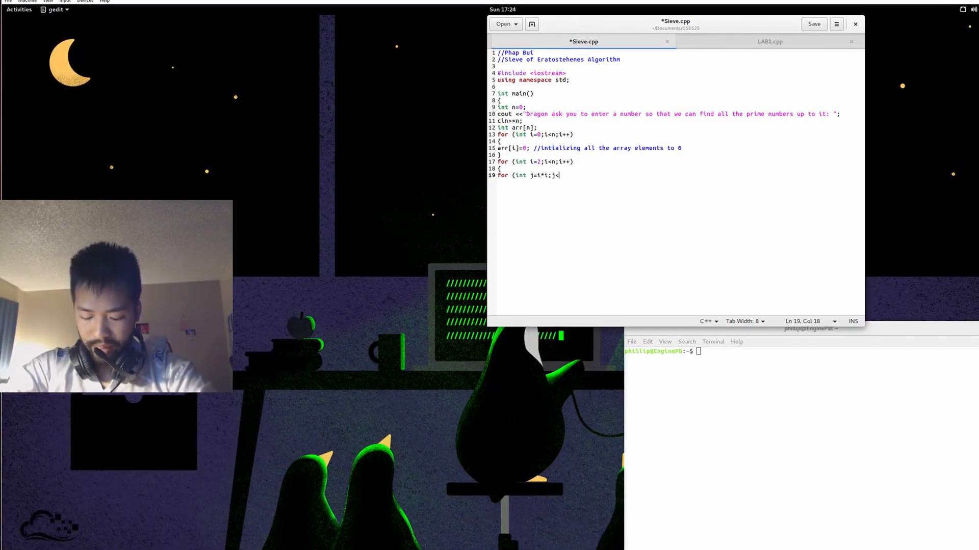
{"action": "type", "text": "n;i"}
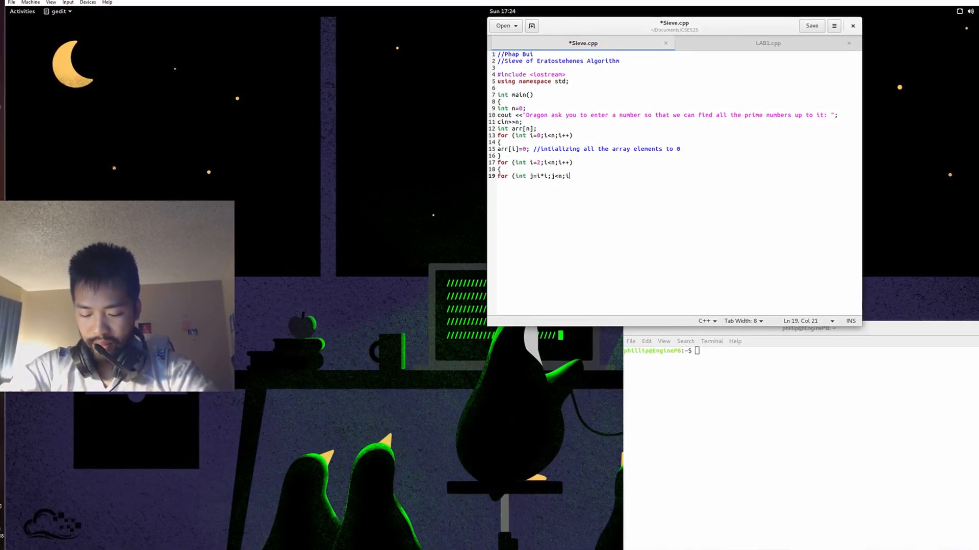
{"action": "type", "text": "j=i"}
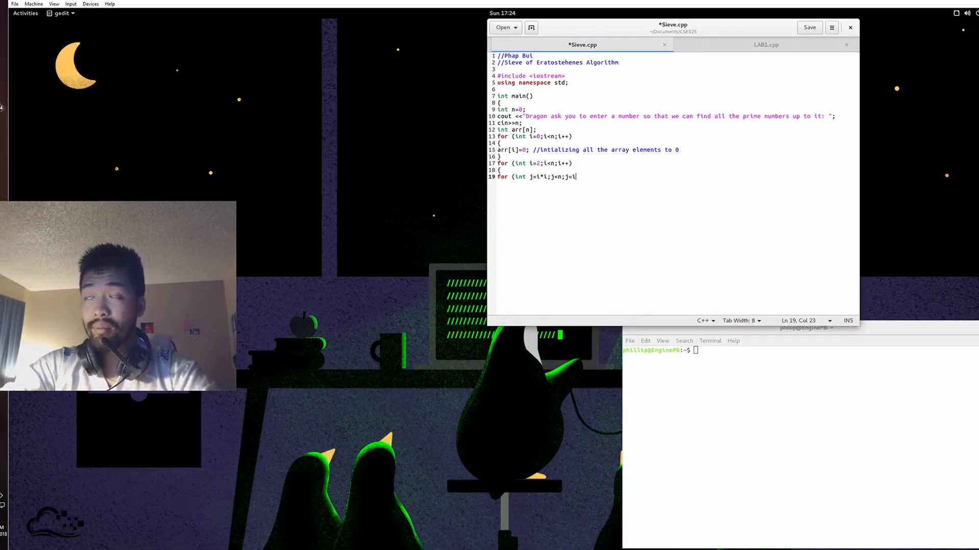
{"action": "type", "text": "+j"}
{"action": "type", "text": "arr"}
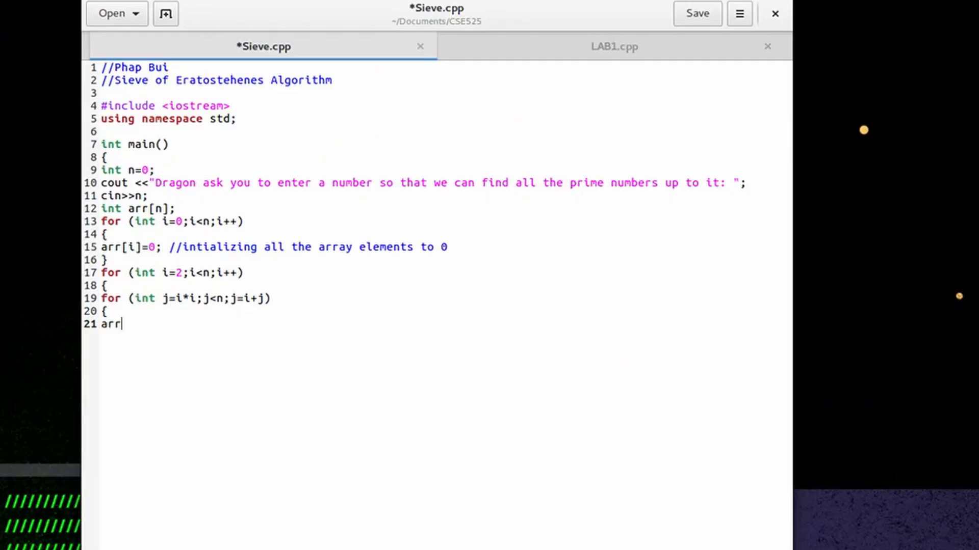
- Mark arr[j-1] = 1; with a comment about setting non-primes to 1, and begin the last loop
{"action": "type", "text": "[j"}
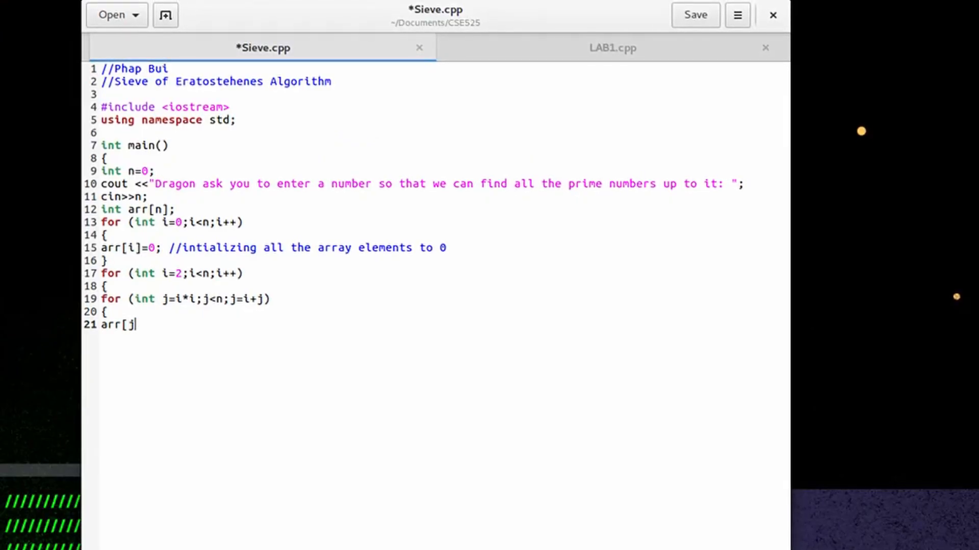
{"action": "type", "text": "-1]"}
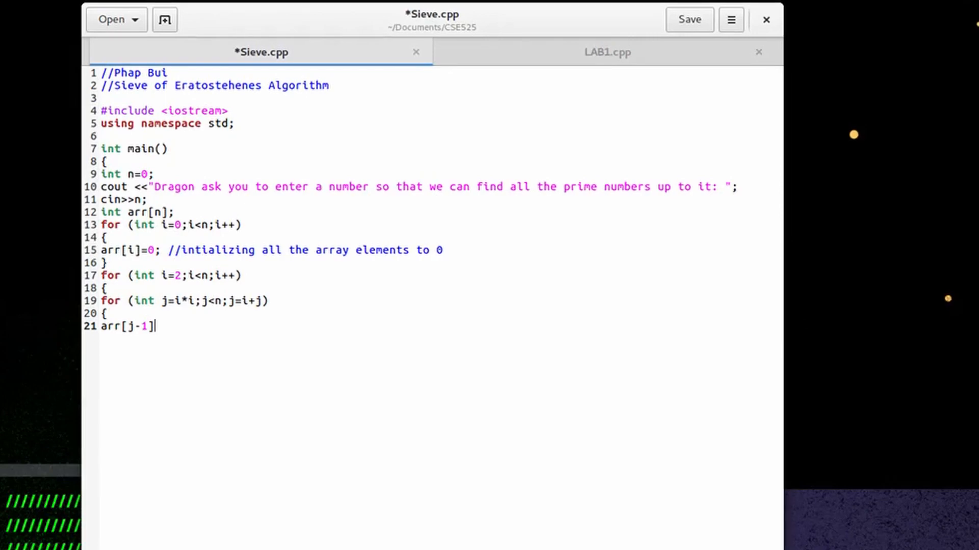
{"action": "type", "text": "= 1;"}
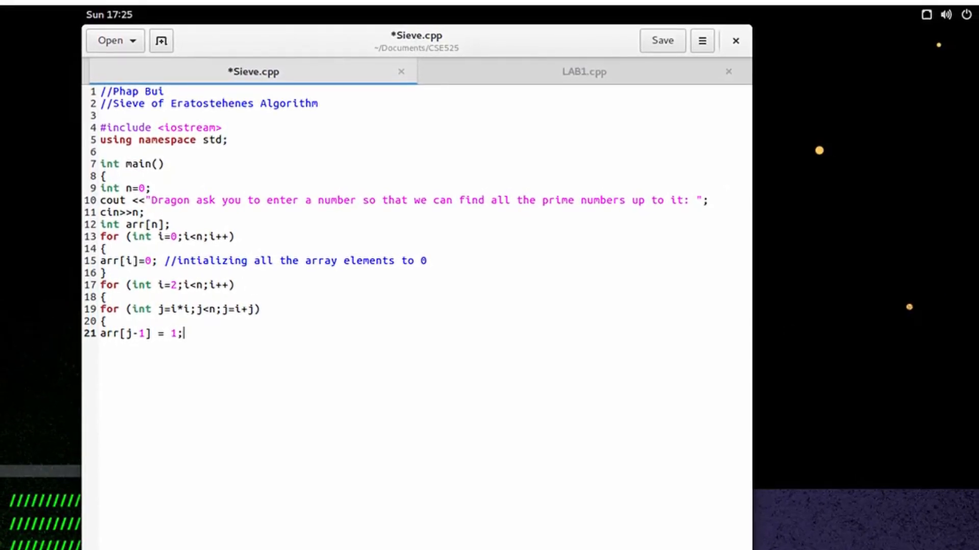
{"action": "type", "text": "//setting non prime numbe"}
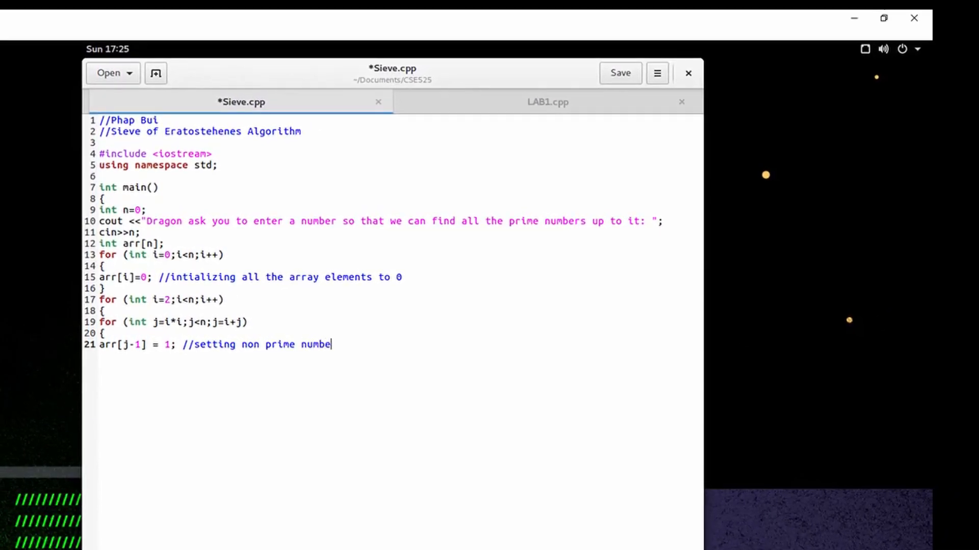
{"action": "type", "text": "rs to 1"}
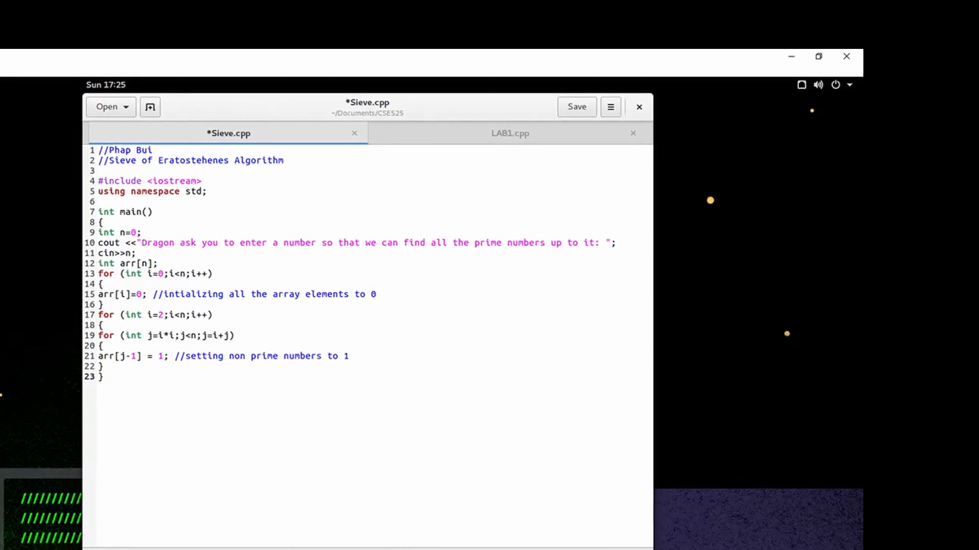
{"action": "type", "text": "for (int i=1"}
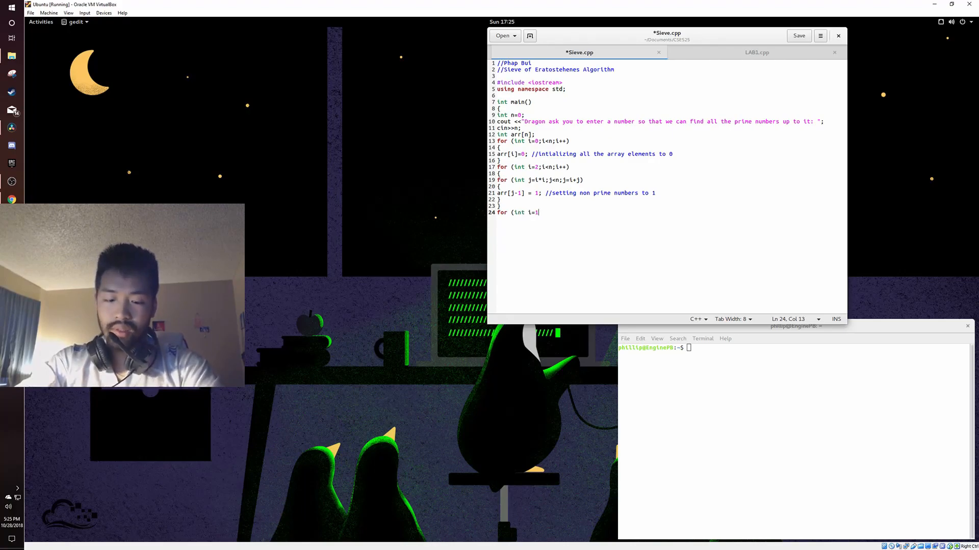
- Finish the last loop header and add if (arr[i-1]==0) with a comment about zero array elements being primes
{"action": "type", "text": ";i<n"}
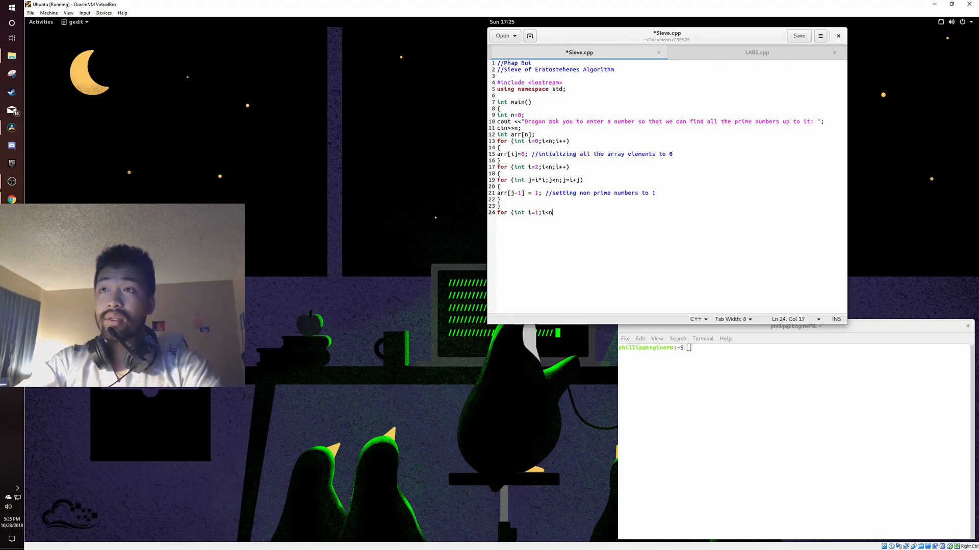
{"action": "type", "text": ";"}
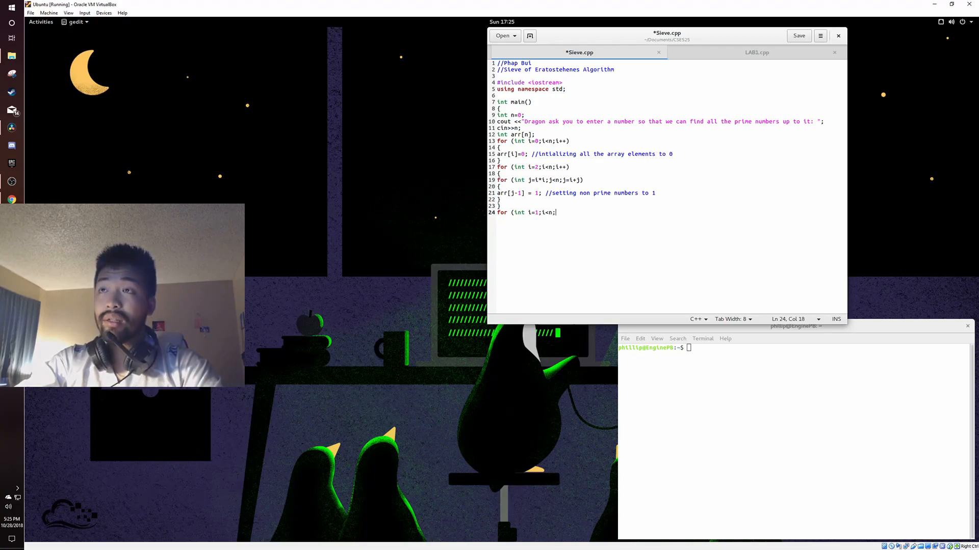
{"action": "type", "text": "++"}
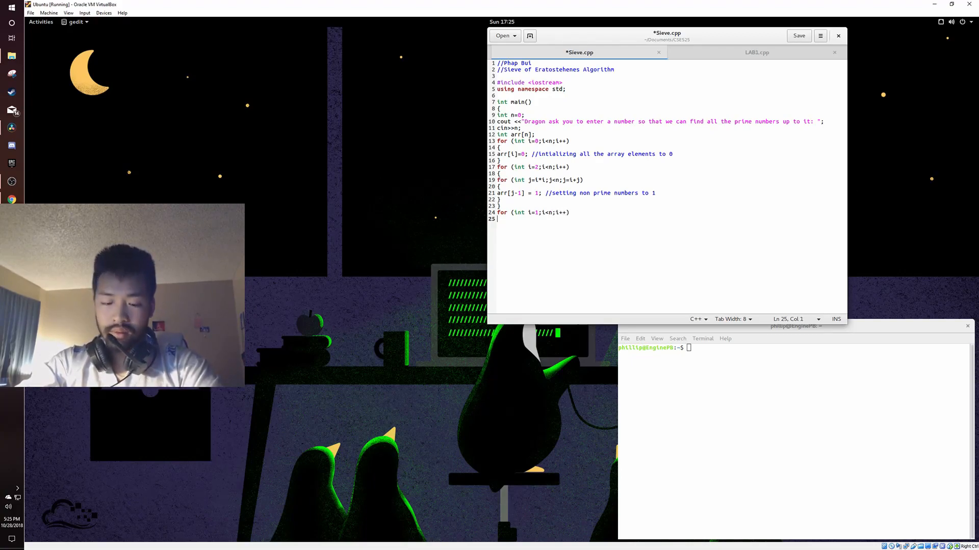
{"action": "type", "text": "{"}
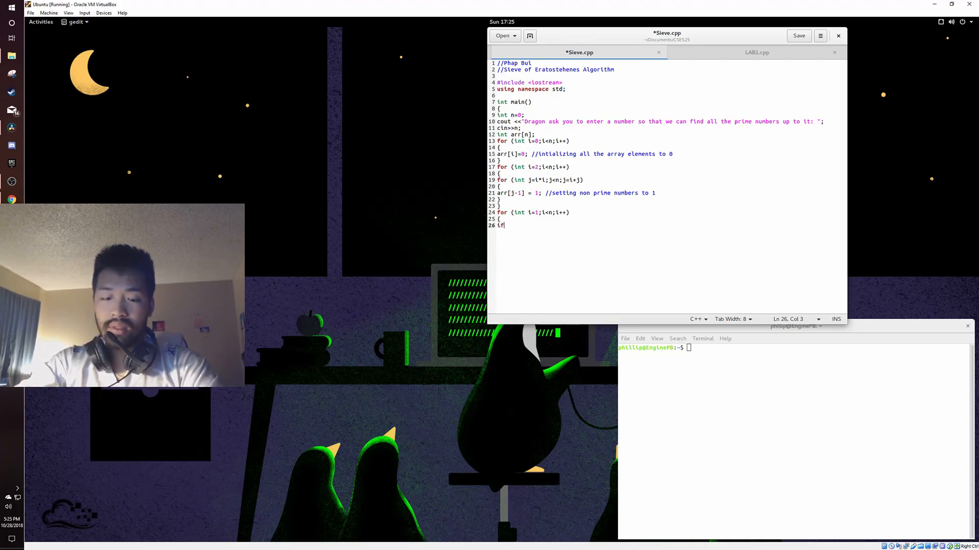
{"action": "type", "text": "(arr[i-1]"}
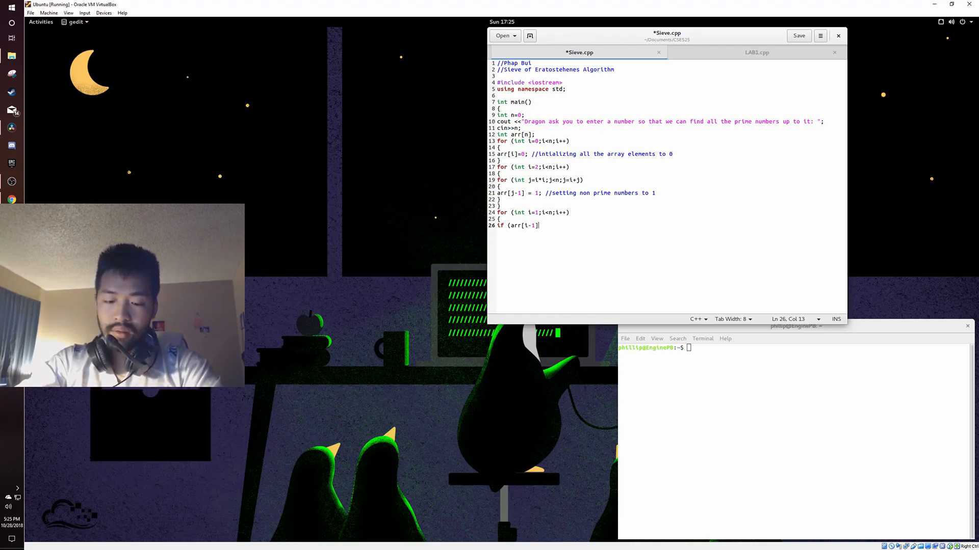
{"action": "type", "text": "==0)"}
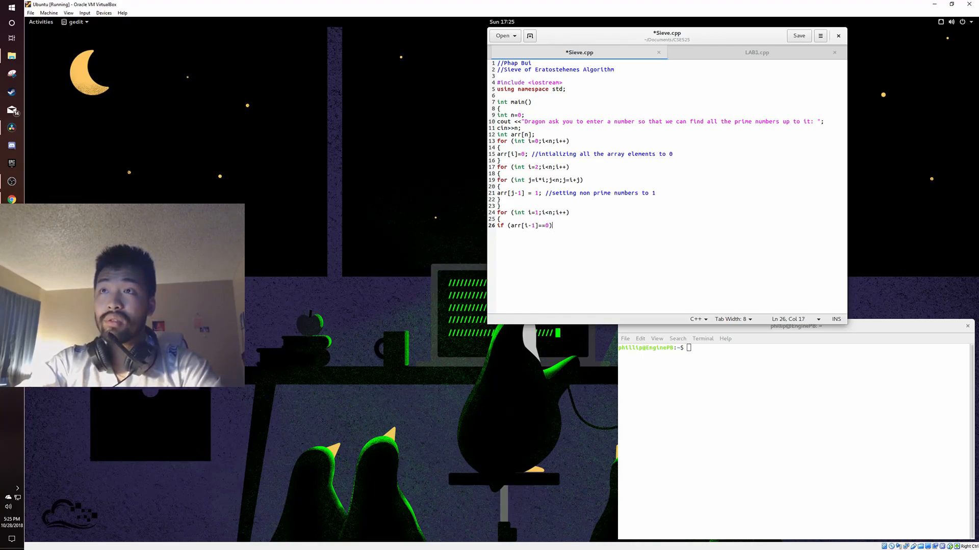
{"action": "type", "text": "// t"}
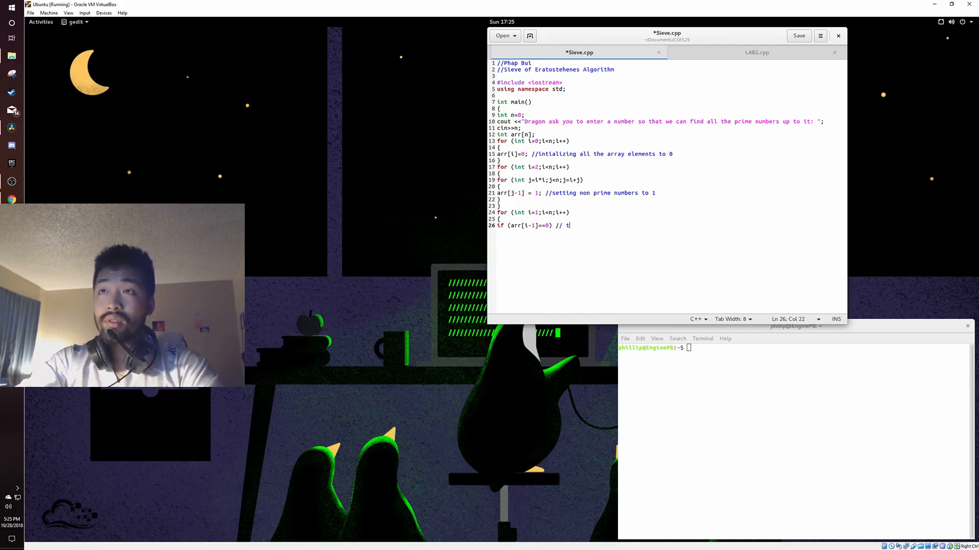
{"action": "type", "text": "he"}
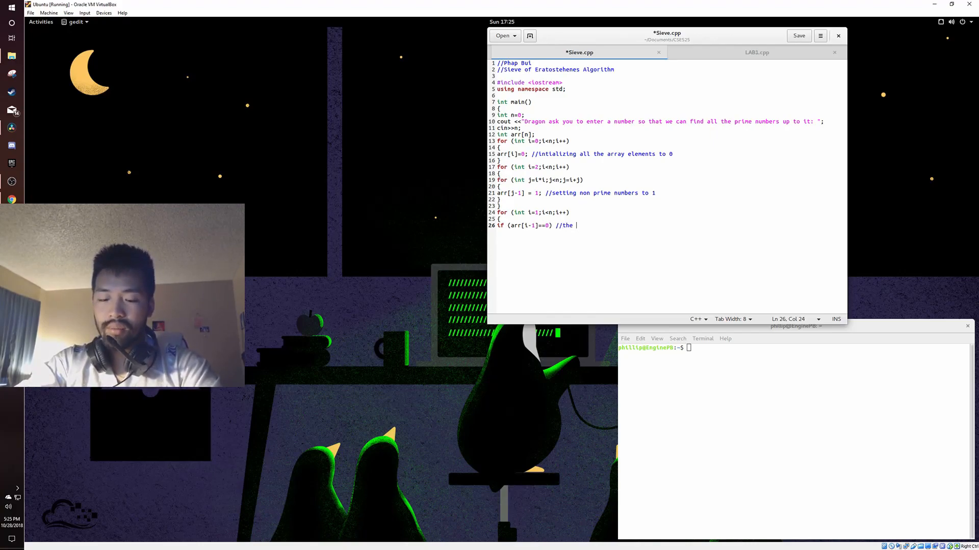
{"action": "type", "text": "array eleements whose value is 0 are prime numbe"}
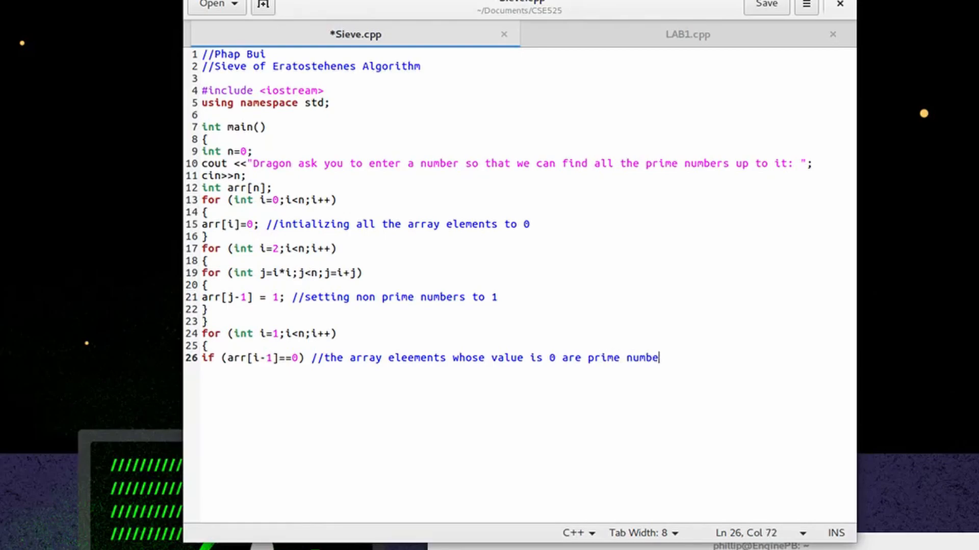
{"action": "type", "text": "rs"}
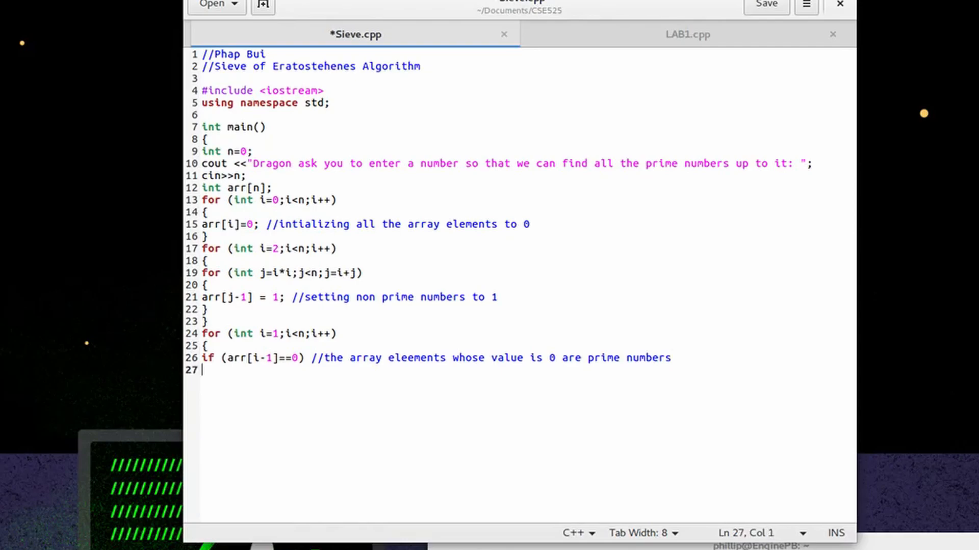
- Print each prime with cout<<i<<" "; plus a printing comment, then start saving the file
{"action": "type", "text": "cout"}
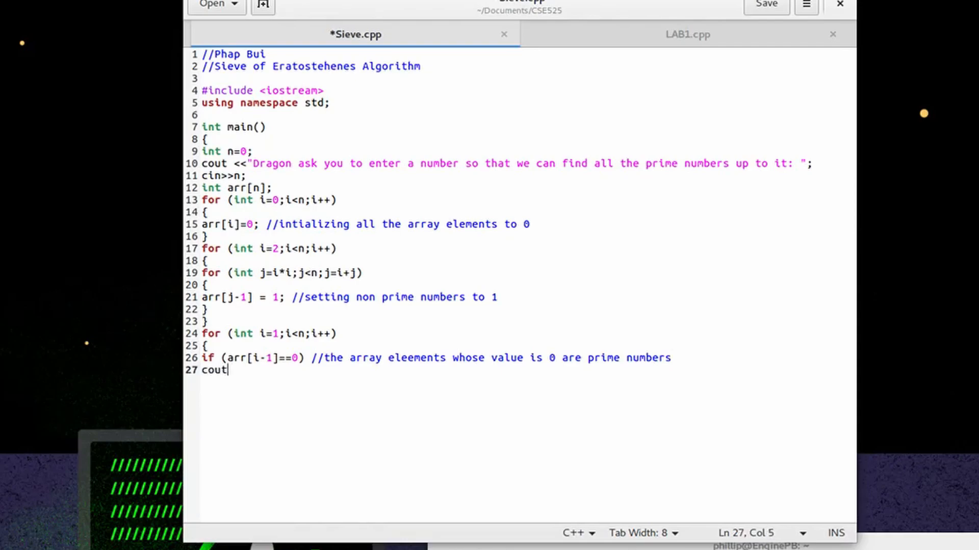
{"action": "type", "text": "<<i"}
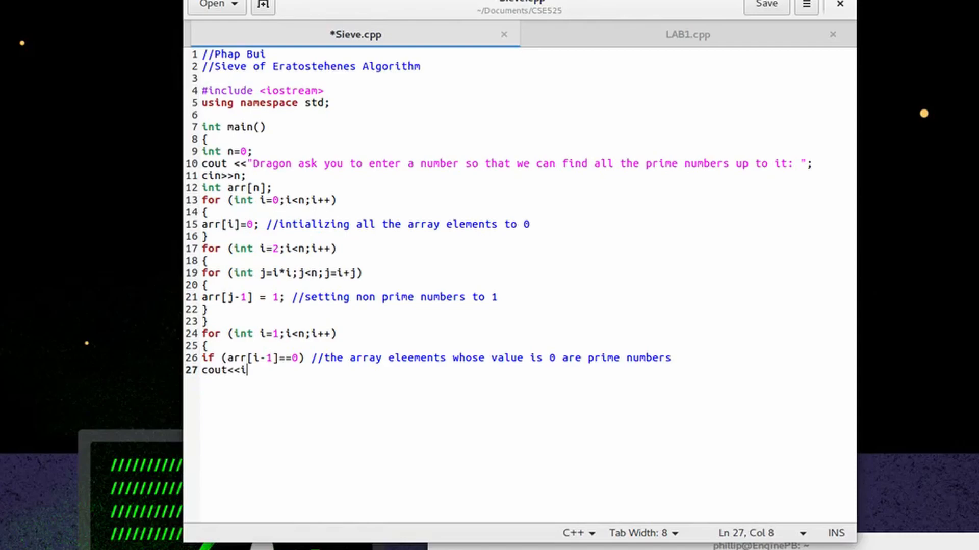
{"action": "type", "text": "<<\" \";"}
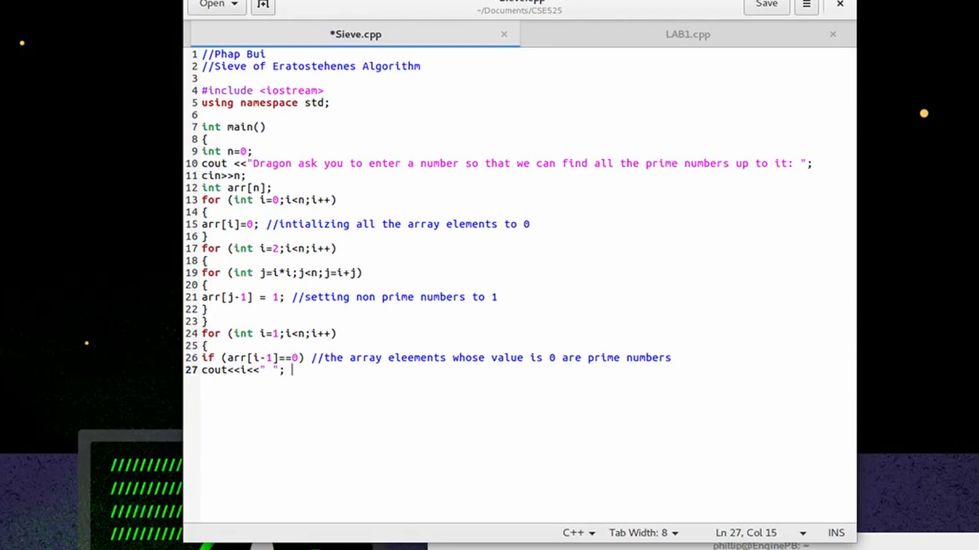
{"action": "type", "text": "//print"}
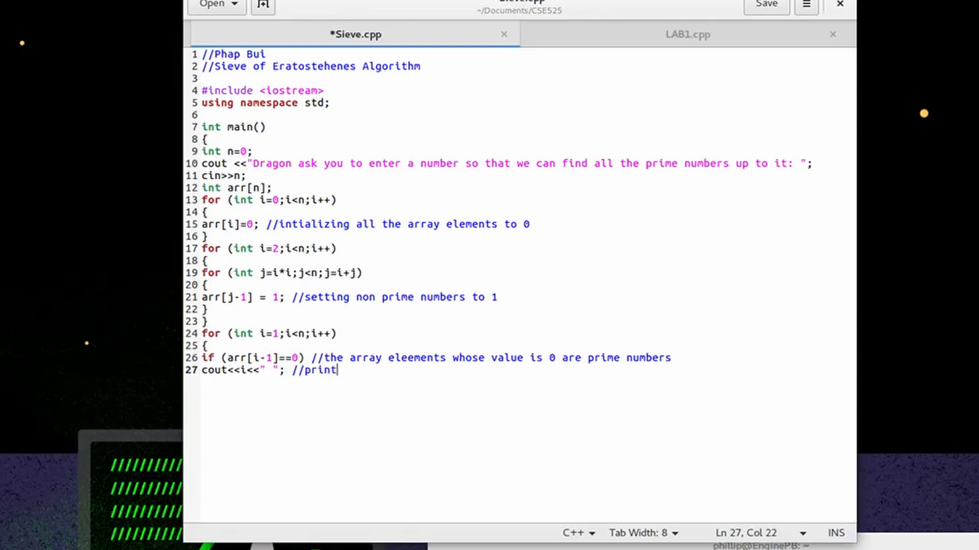
{"action": "type", "text": "ing out the array of index which are the primbe n"}
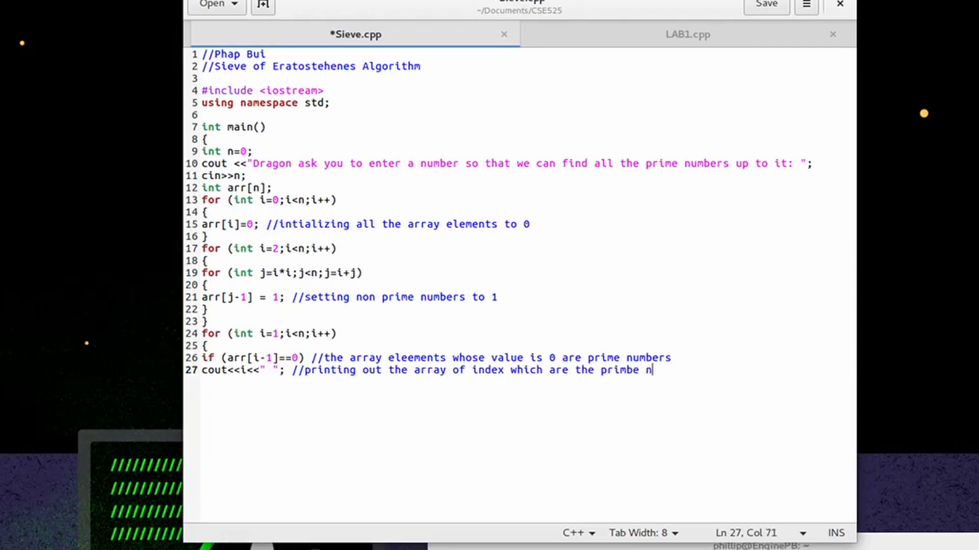
{"action": "key", "text": "BackSpace"}
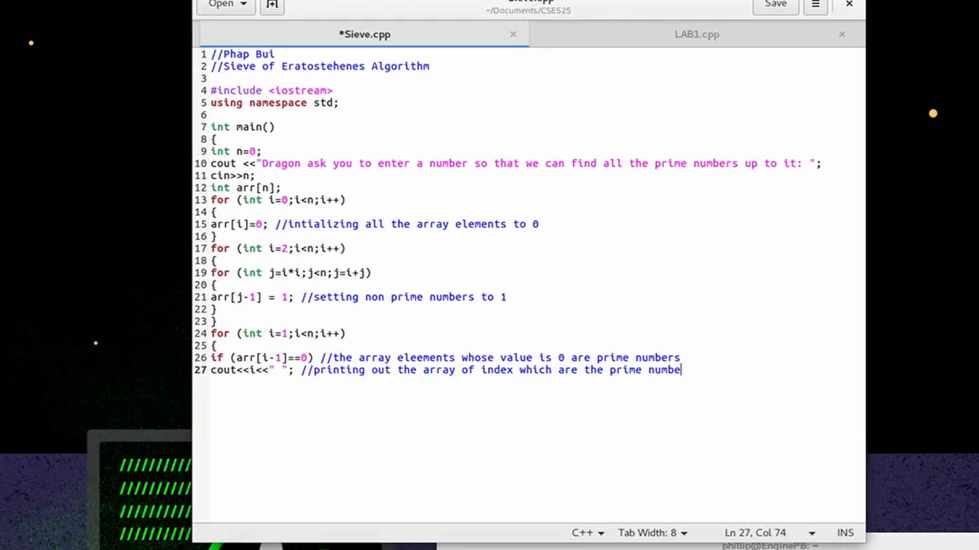
{"action": "type", "text": "rs"}
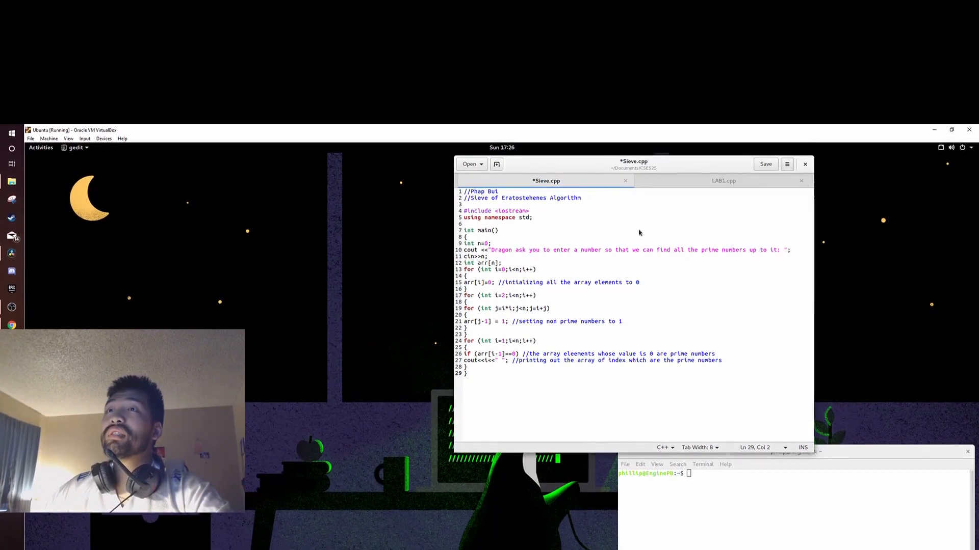
{"action": "left_click", "coordinate": [765, 163]}
{"action": "type", "text": "Sieve.cpp"}
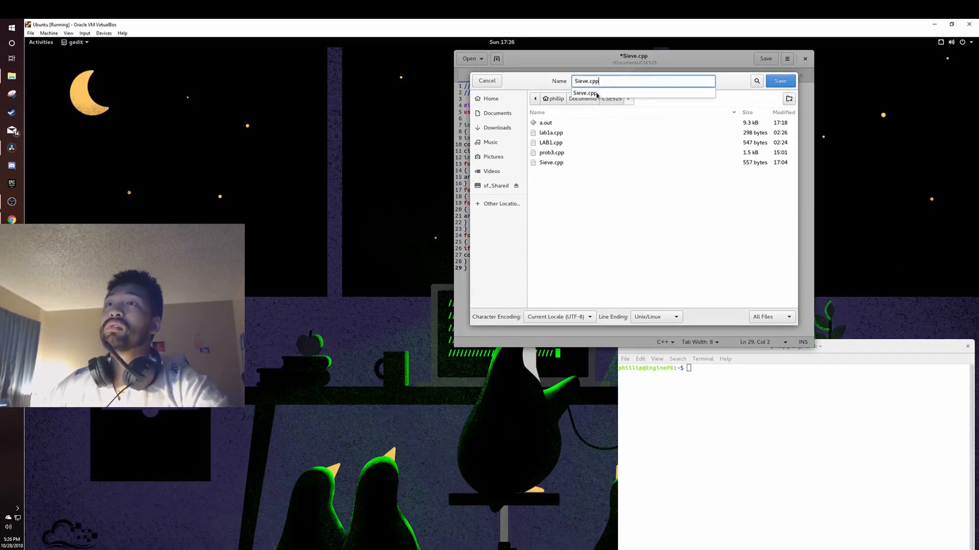
- Save as Sieve.cpp, replacing the existing file in the CSE525 folder
{"action": "left_click", "coordinate": [780, 81]}
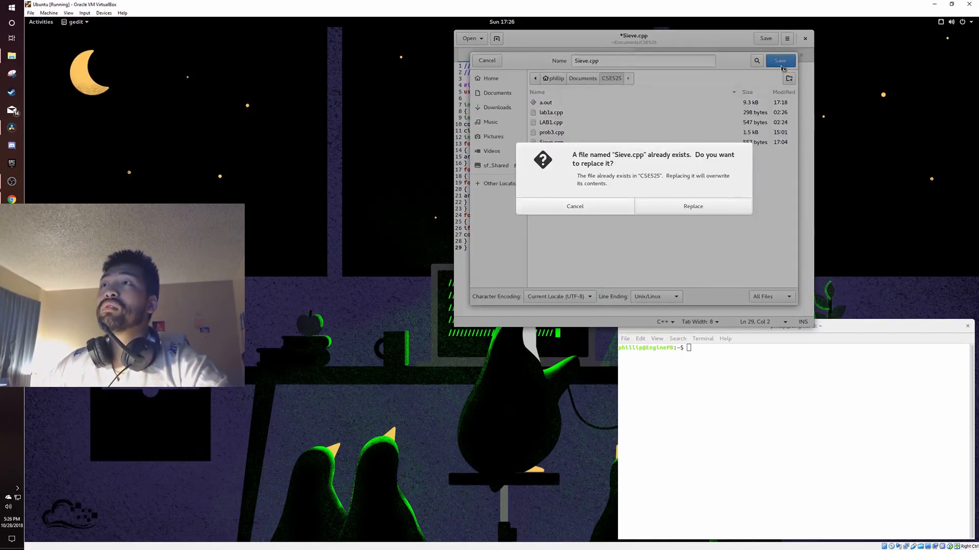
{"action": "left_click", "coordinate": [692, 206]}
{"action": "type", "text": "ls"}
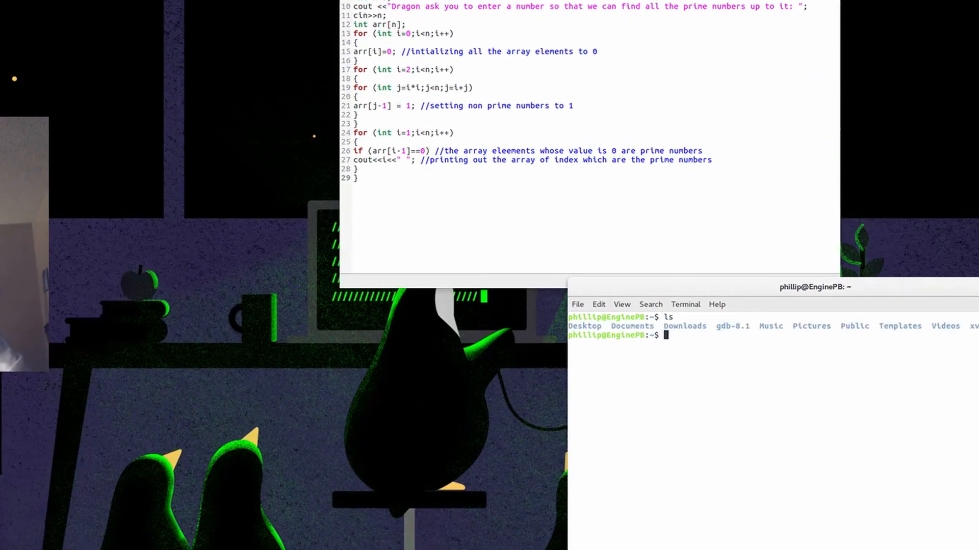
- Change into Documents/CSE525 and compile Sieve.cpp with g++
{"action": "type", "text": "cd"}
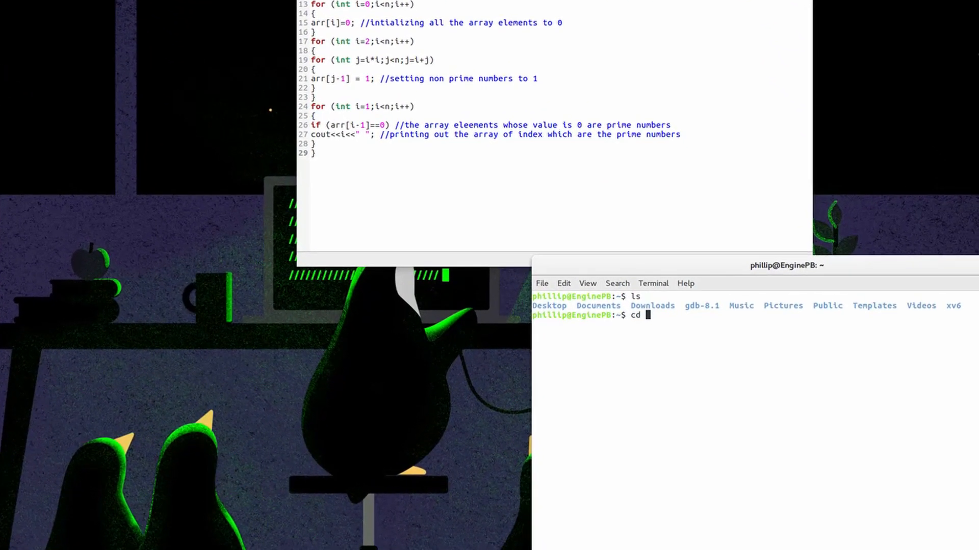
{"action": "type", "text": "Documents"}
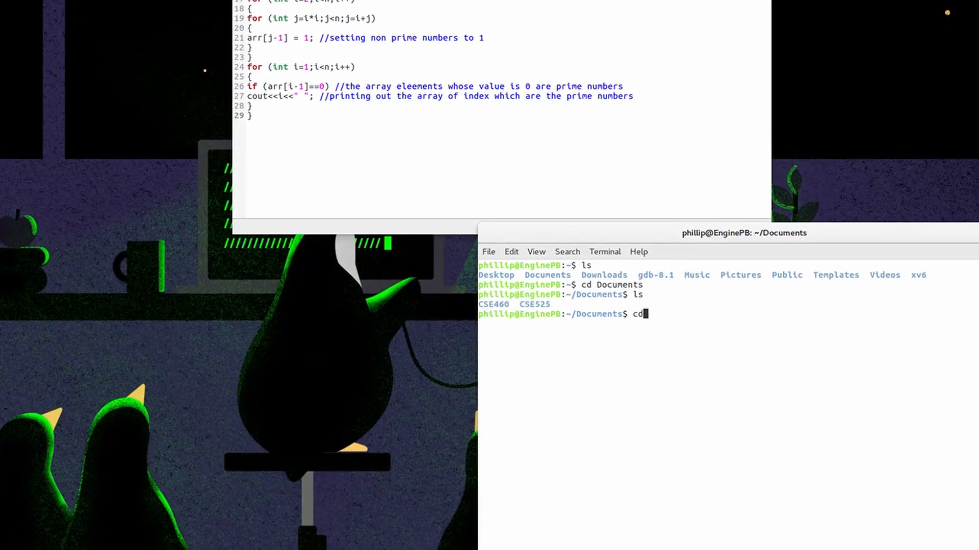
{"action": "type", "text": "CSE525"}
{"action": "type", "text": "ls"}
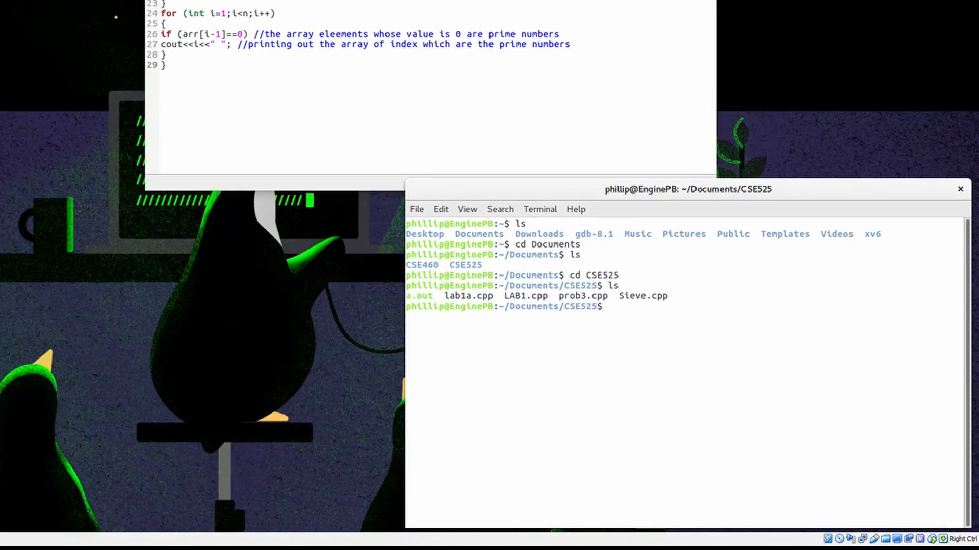
{"action": "type", "text": "g++"}
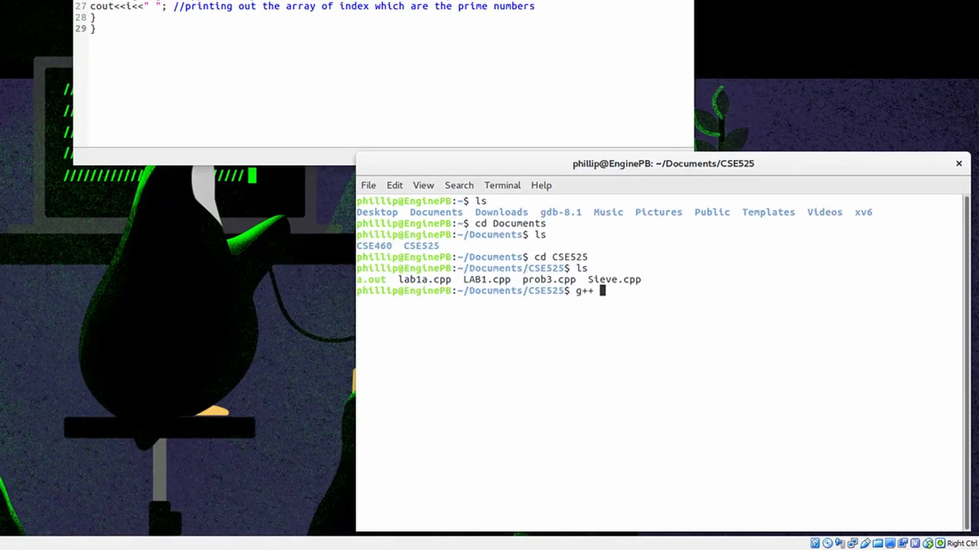
{"action": "type", "text": "Sieve.cpp"}
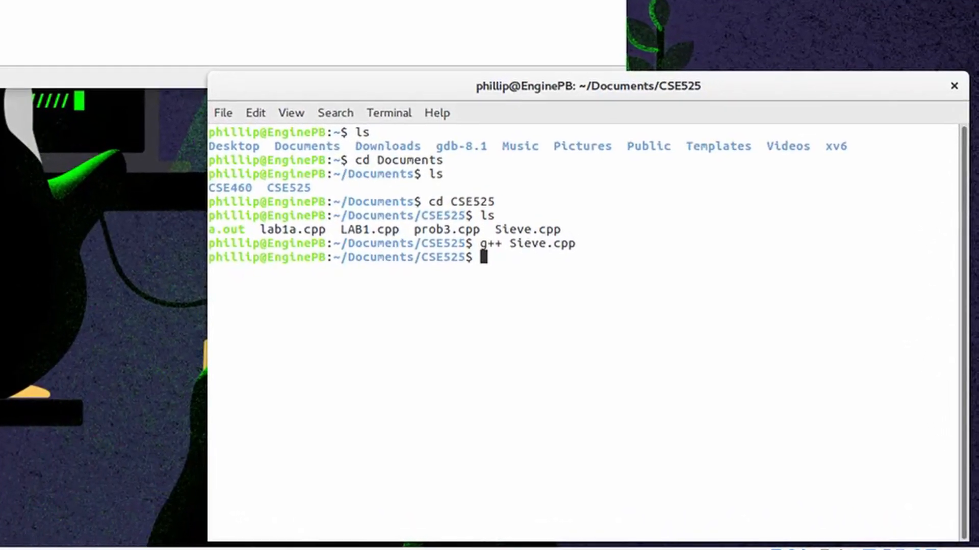
- Run ./a.out and enter 100 to print the primes up to 100
{"action": "type", "text": "./"}
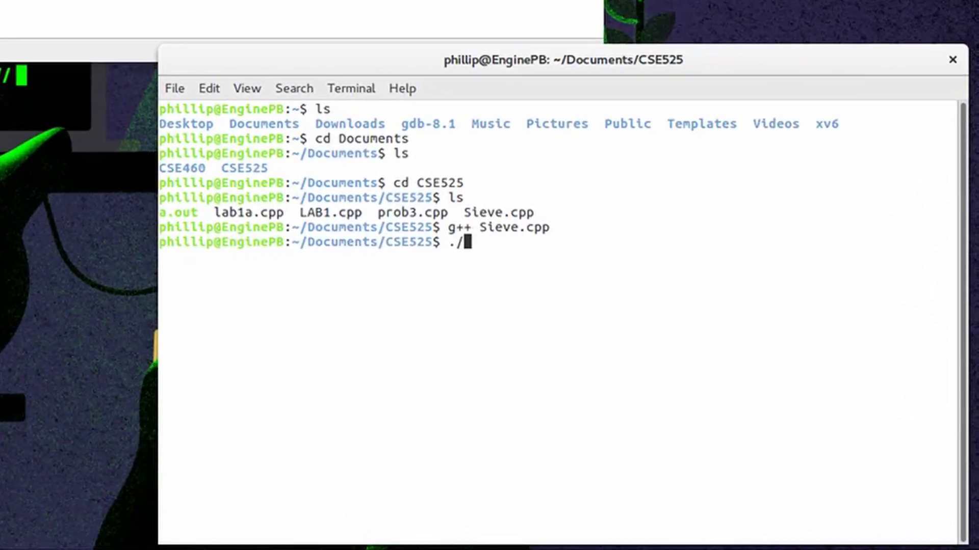
{"action": "type", "text": "a.out"}
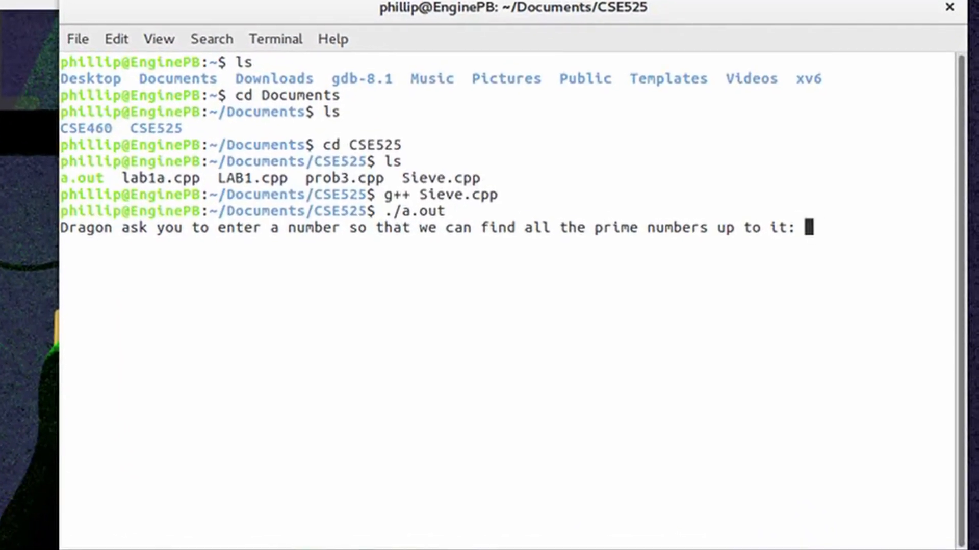
{"action": "type", "text": "100"}
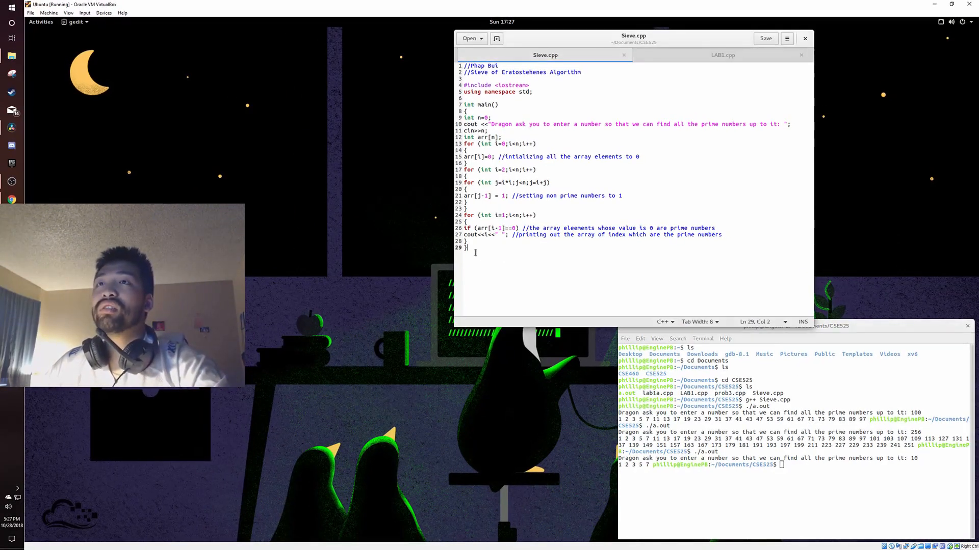
{"action": "key", "text": "ctrl+a"}
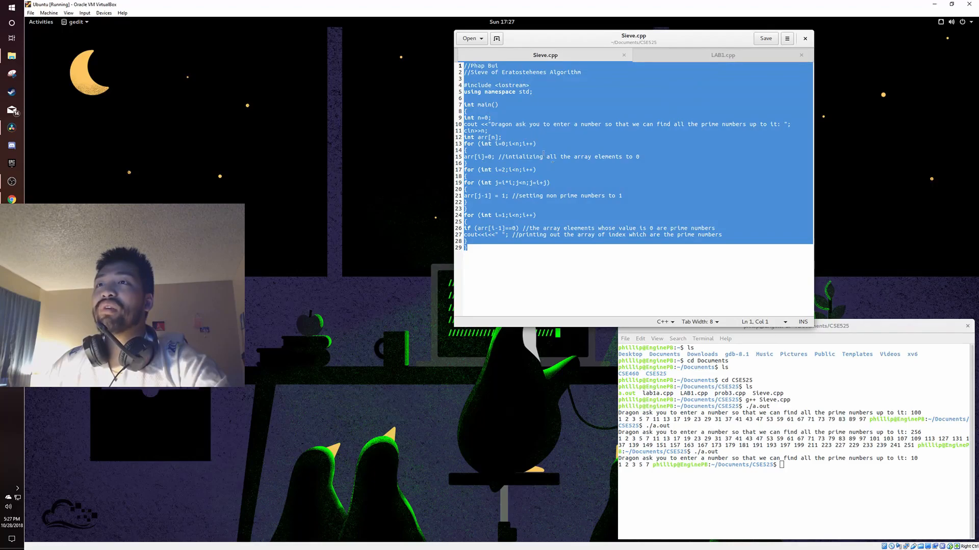